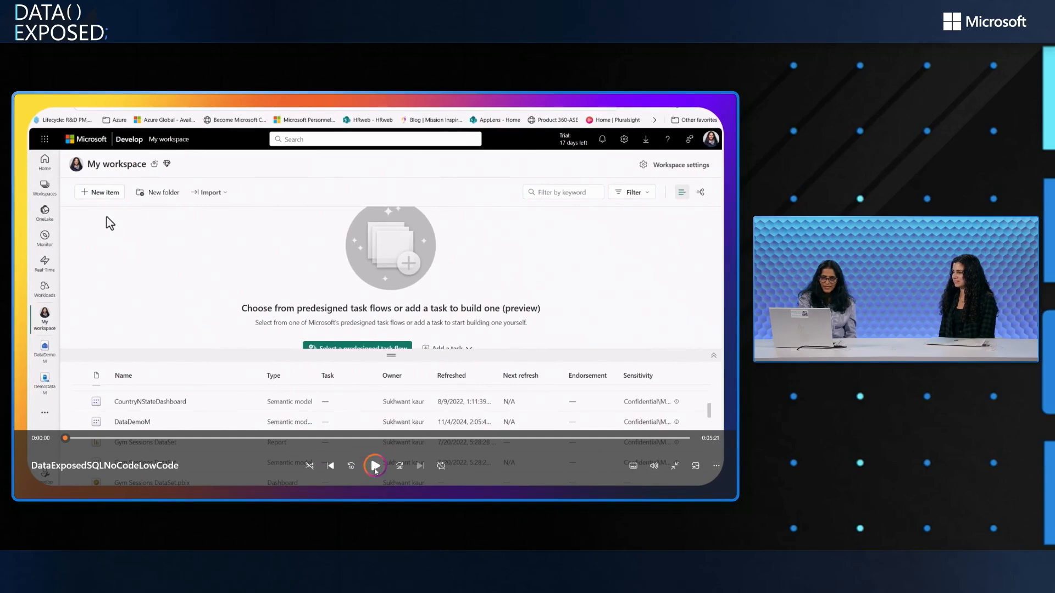
pyautogui.moveTo(100, 195)
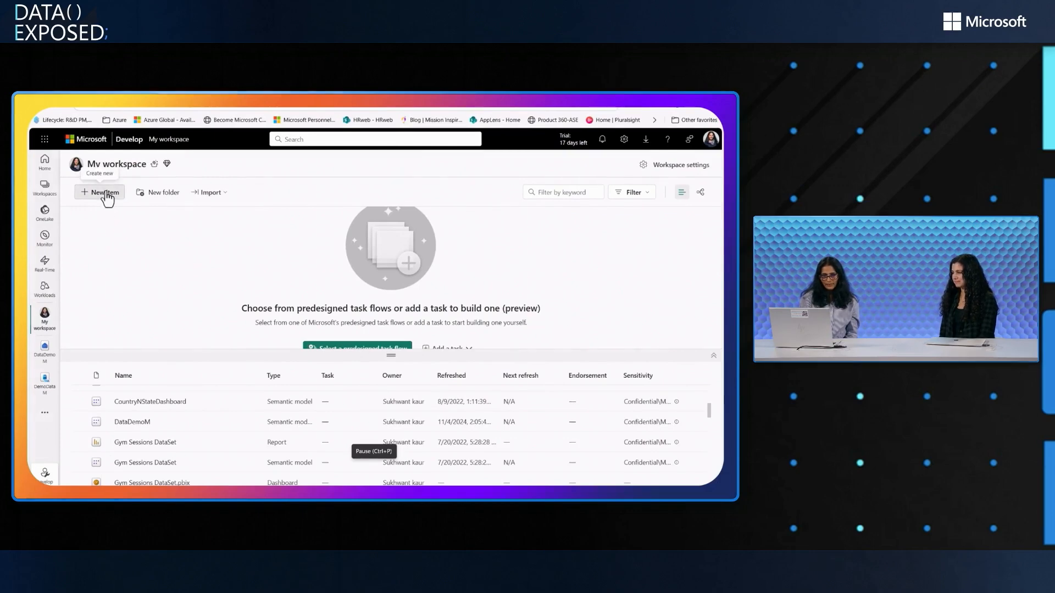
# - Filter new items for 'sql' and create a SQL database named DemoDBTest1
pyautogui.click(99, 191)
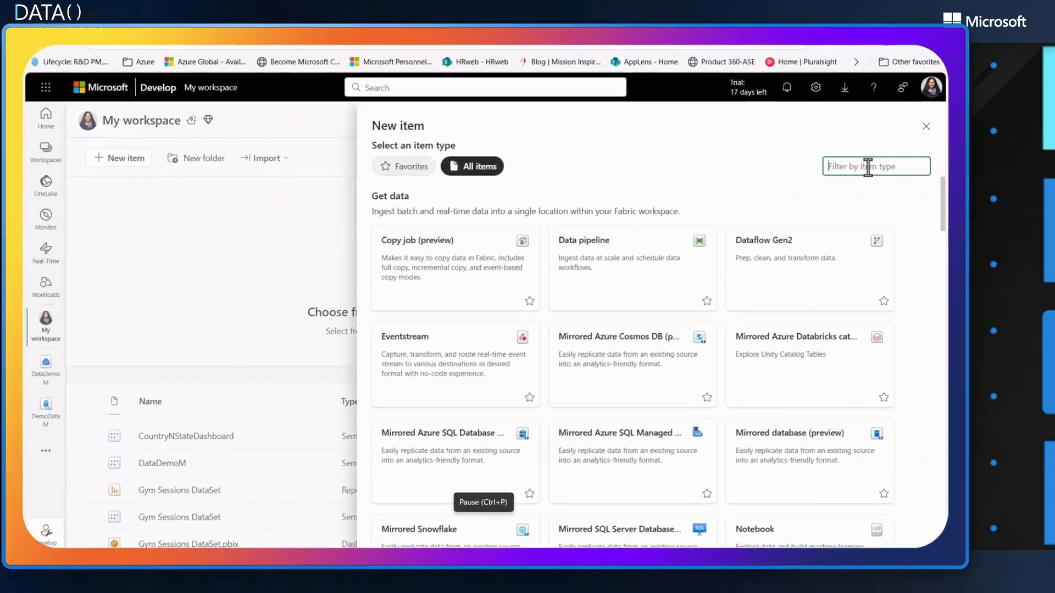
pyautogui.write('sql')
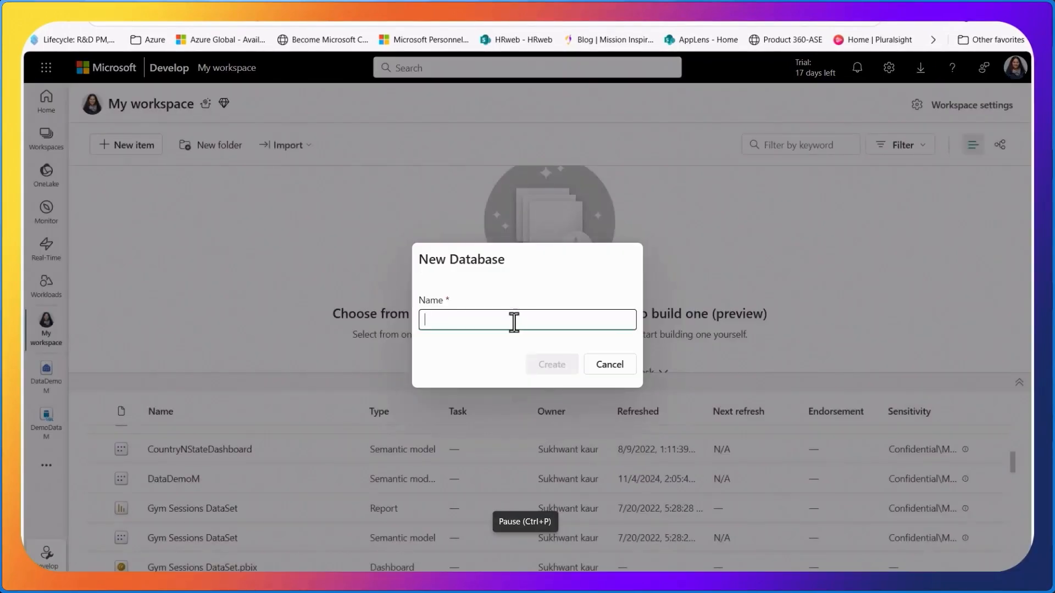
pyautogui.write('DemoDBTe')
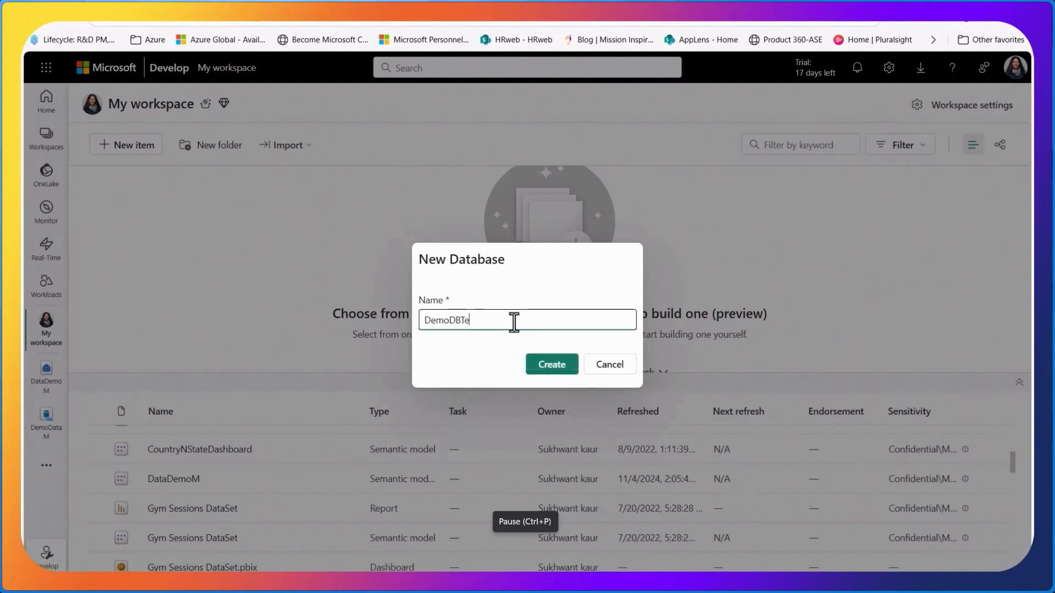
pyautogui.write('st1')
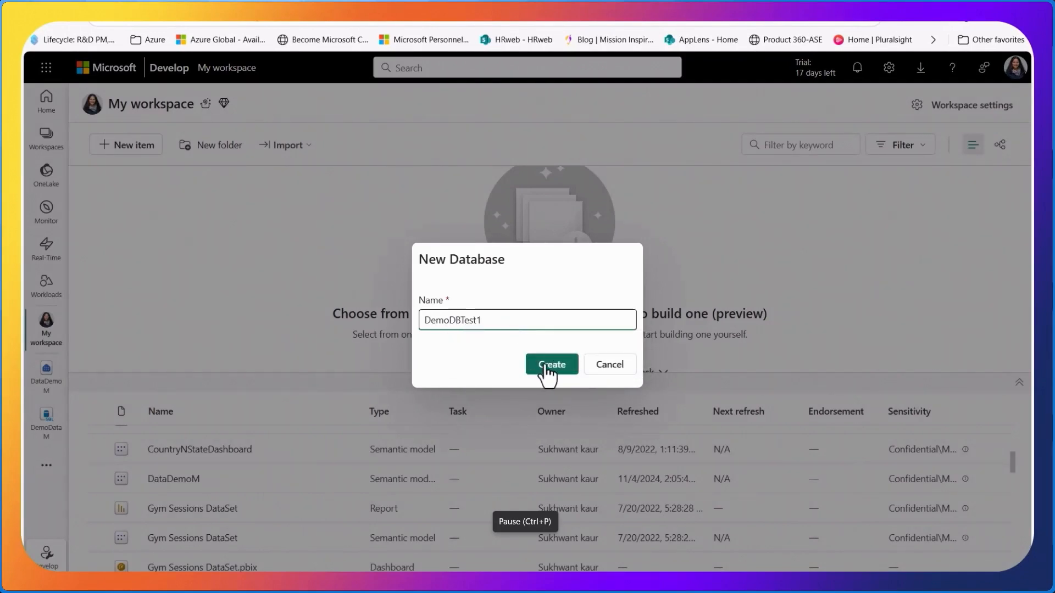
pyautogui.click(551, 364)
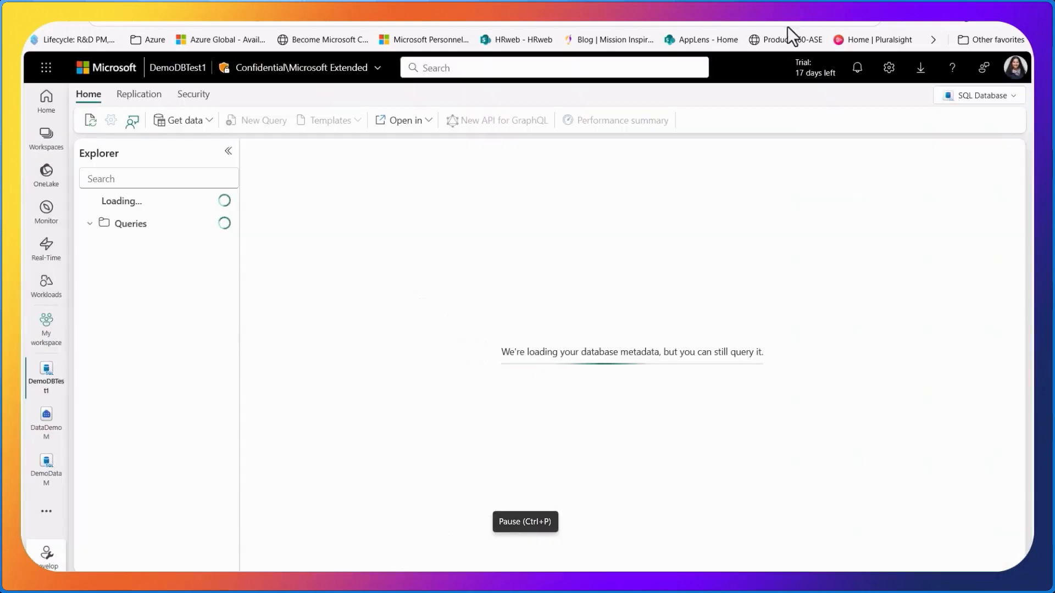
pyautogui.moveTo(458, 280)
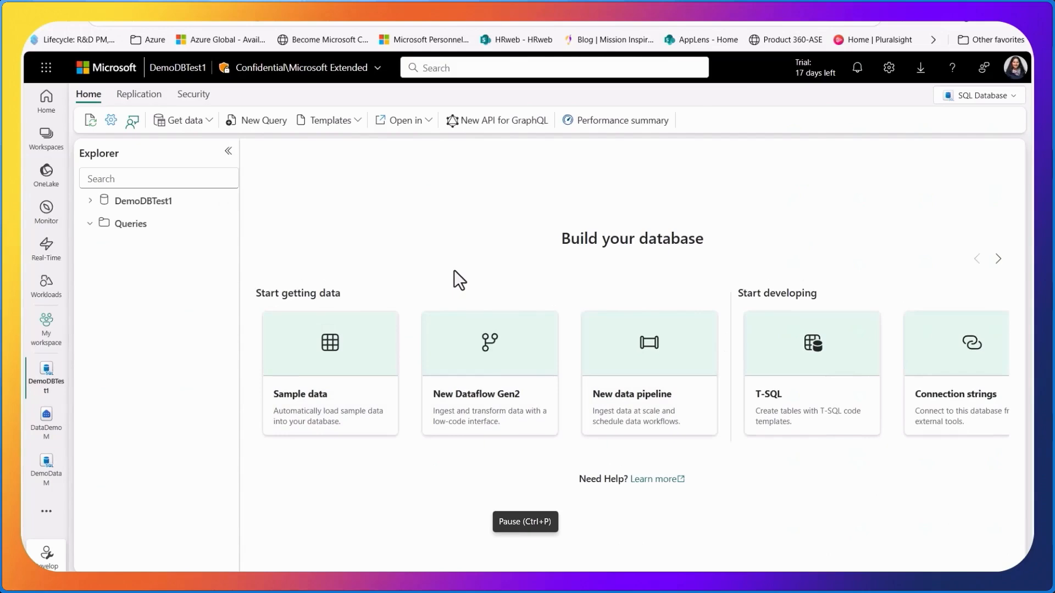
pyautogui.moveTo(440, 221)
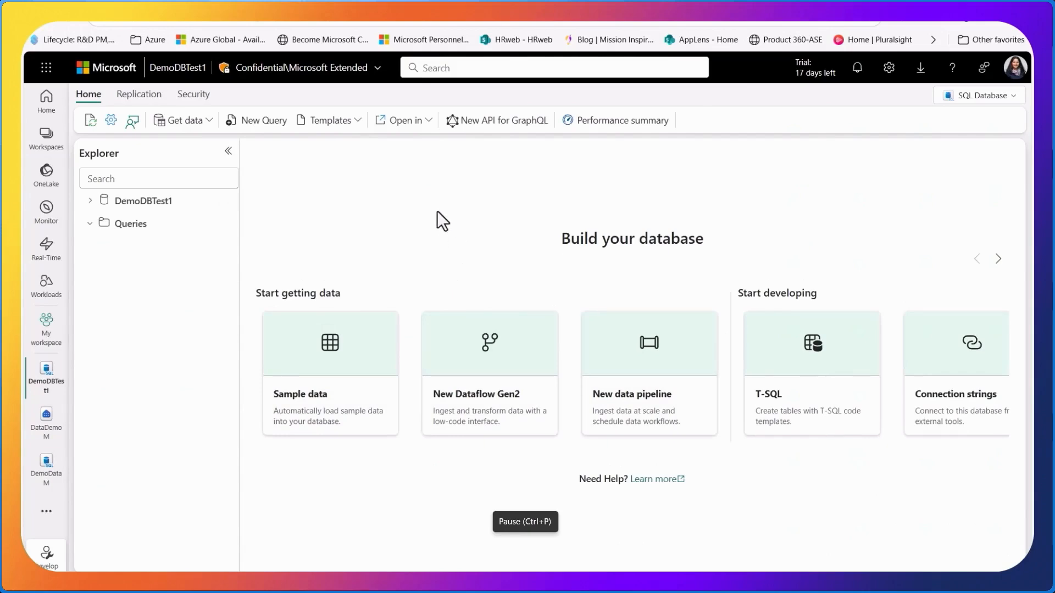
pyautogui.moveTo(375, 225)
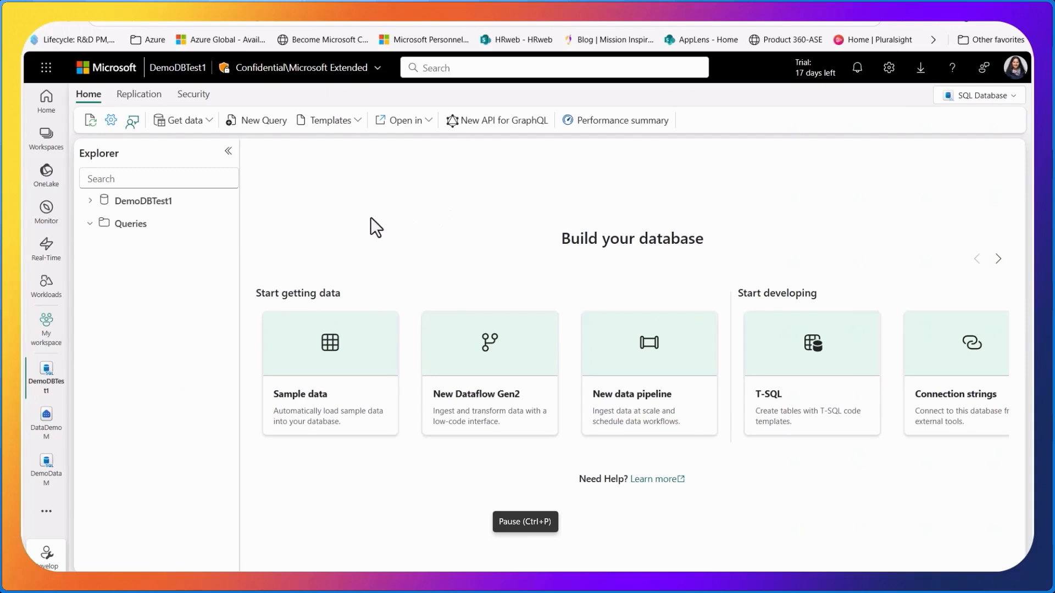
pyautogui.moveTo(342, 383)
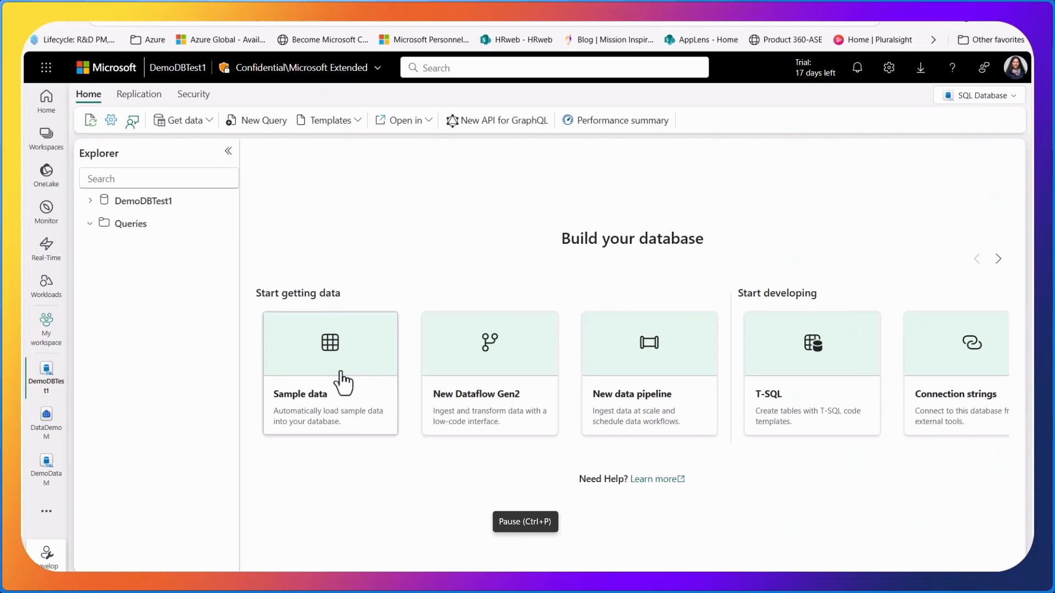
pyautogui.moveTo(354, 197)
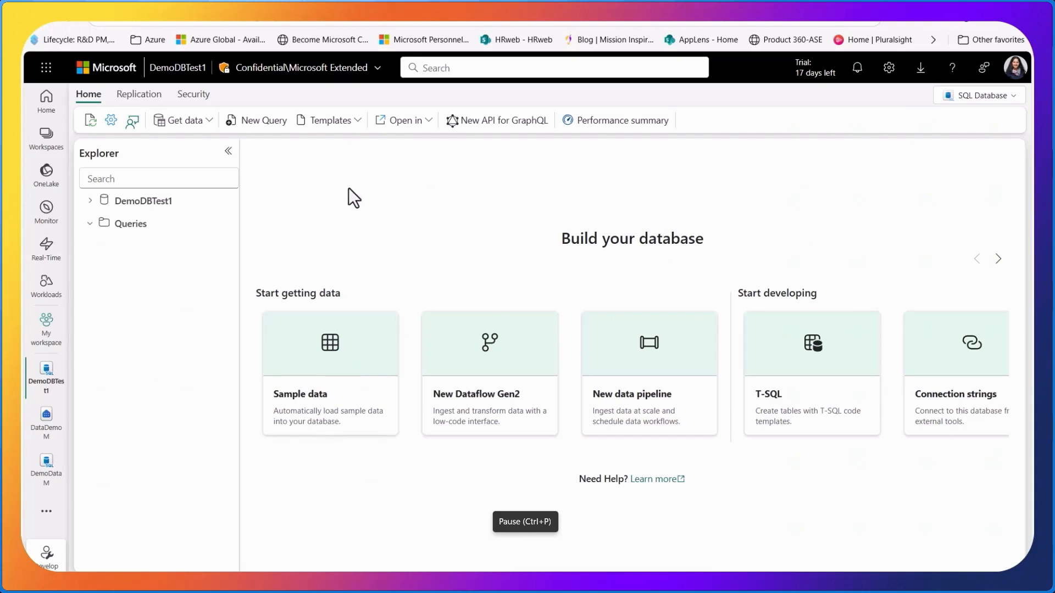
# - Open the Templates dropdown listing table, view and procedure templates
pyautogui.click(329, 120)
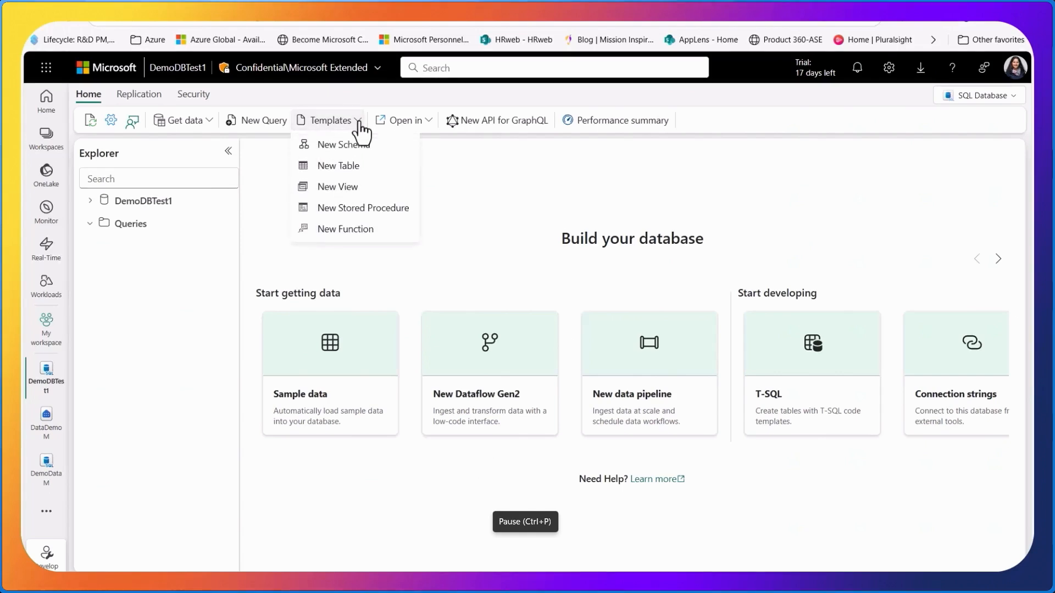
pyautogui.moveTo(374, 176)
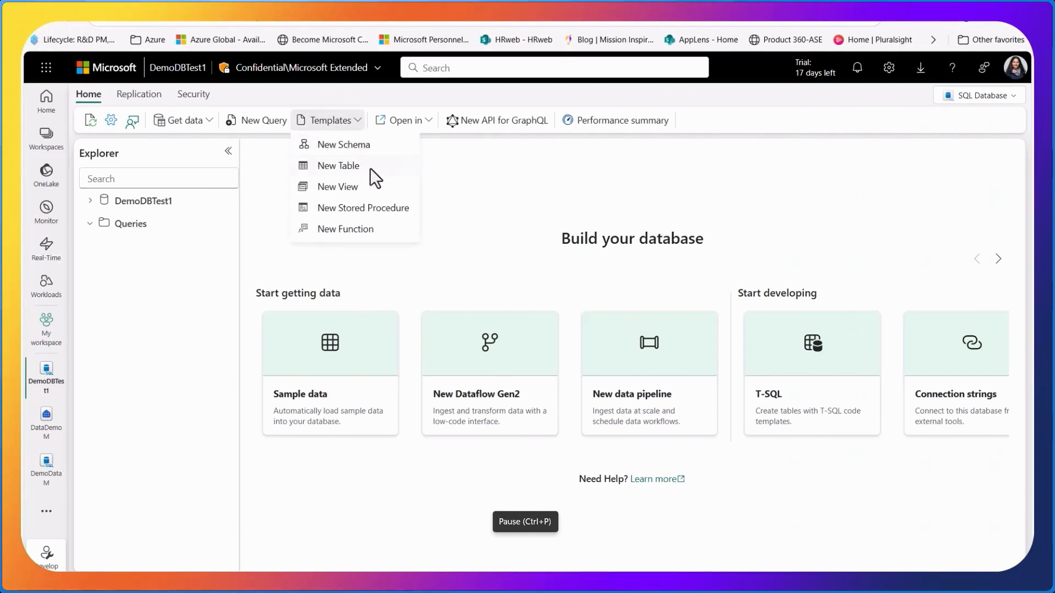
pyautogui.moveTo(367, 198)
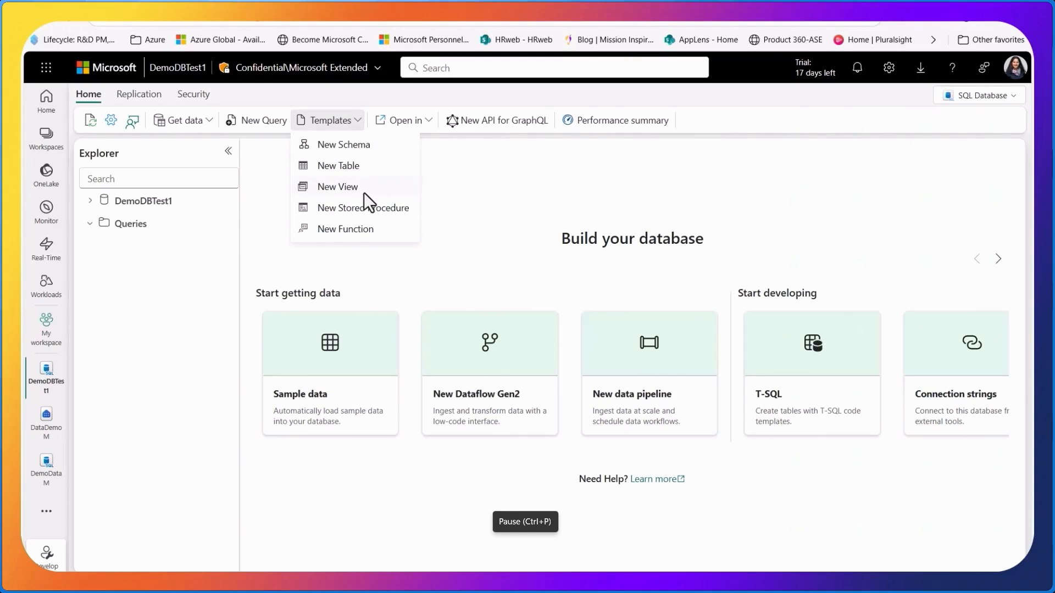
pyautogui.moveTo(504, 150)
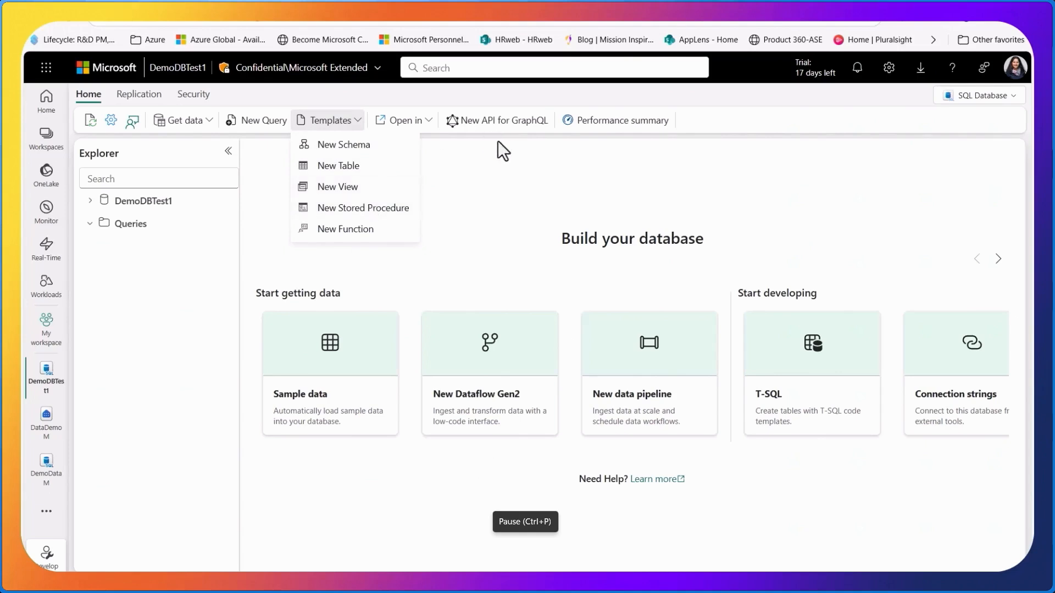
pyautogui.moveTo(426, 298)
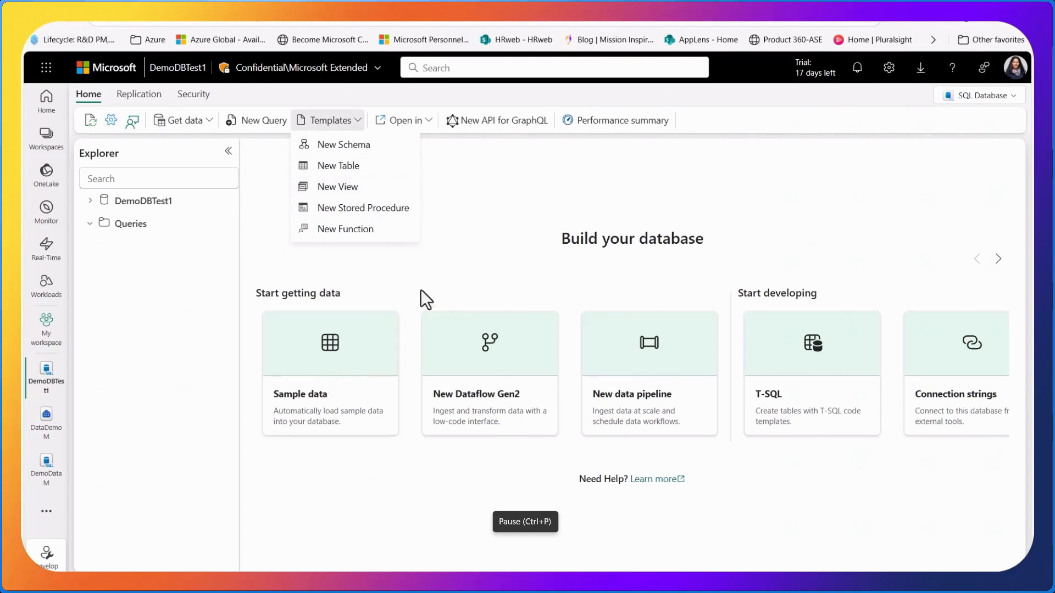
# - Import sample data, then expand DemoDBTest1 > SalesLT > Tables in the Explorer
pyautogui.click(329, 374)
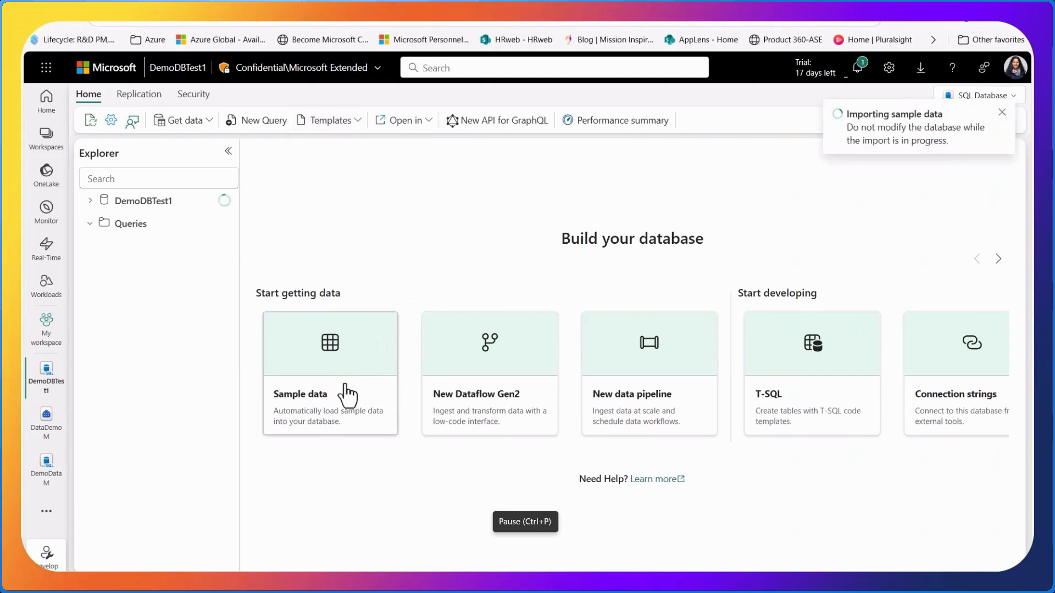
pyautogui.moveTo(816, 26)
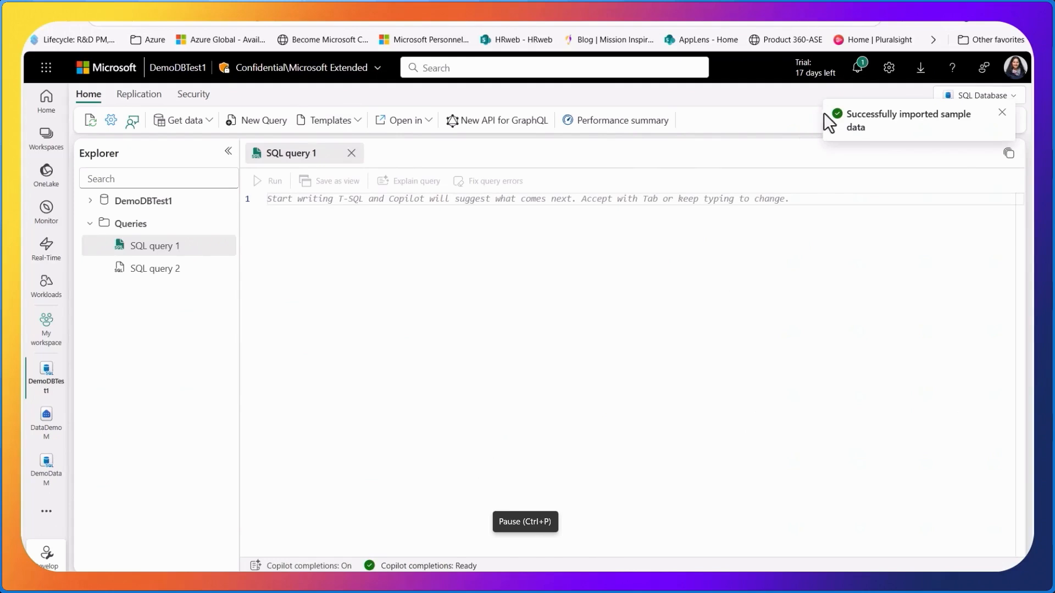
pyautogui.moveTo(882, 134)
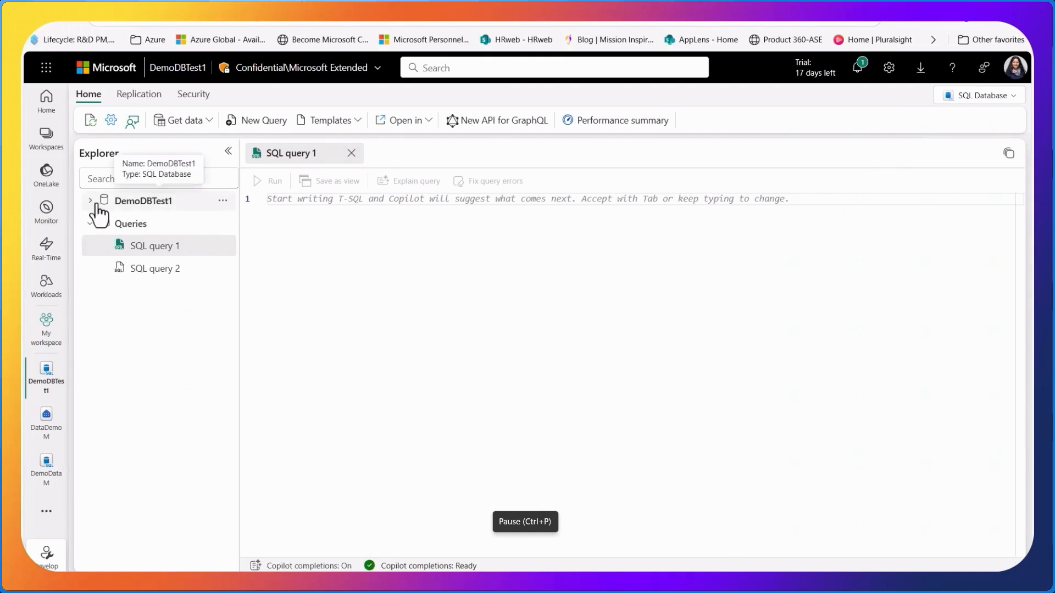
pyautogui.click(90, 201)
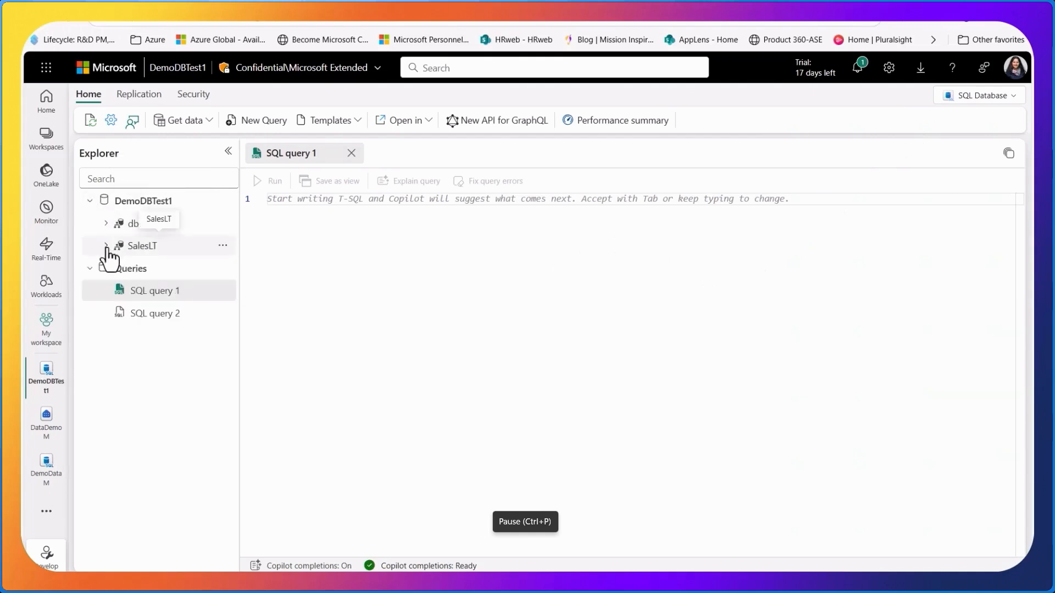
pyautogui.click(106, 246)
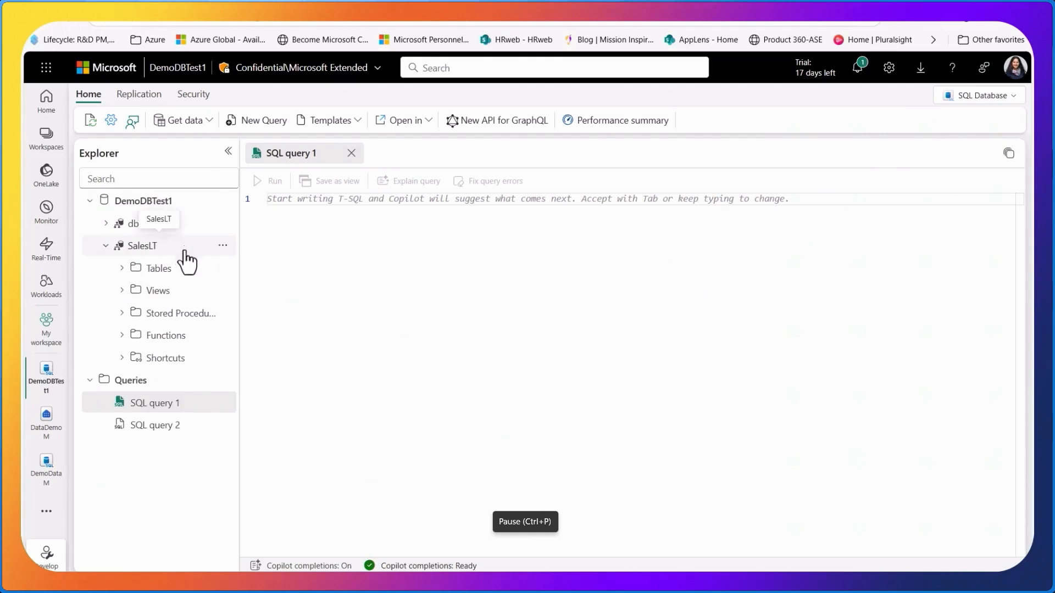
pyautogui.moveTo(125, 279)
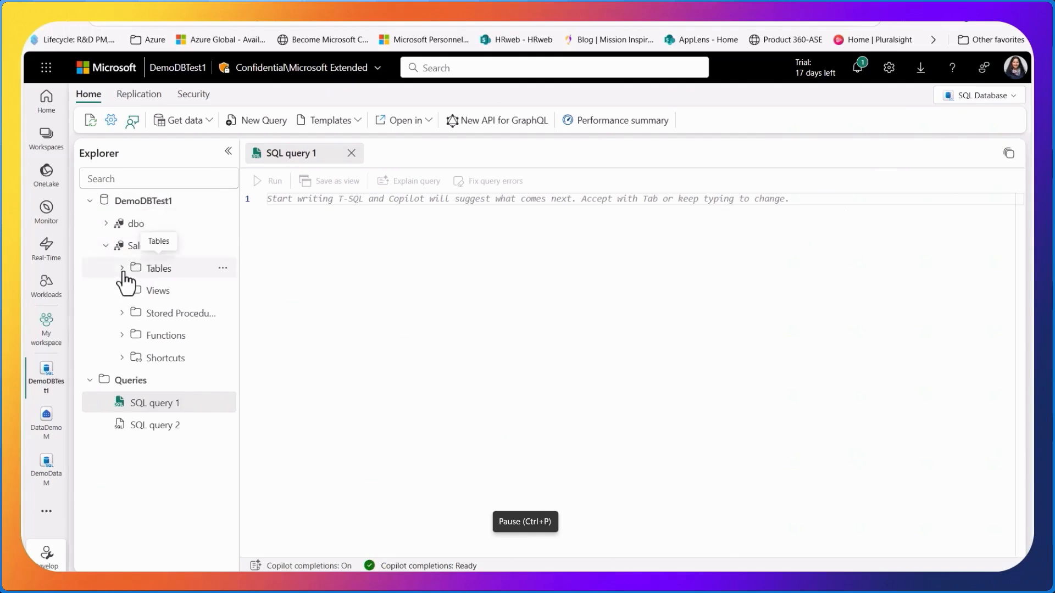
pyautogui.click(122, 268)
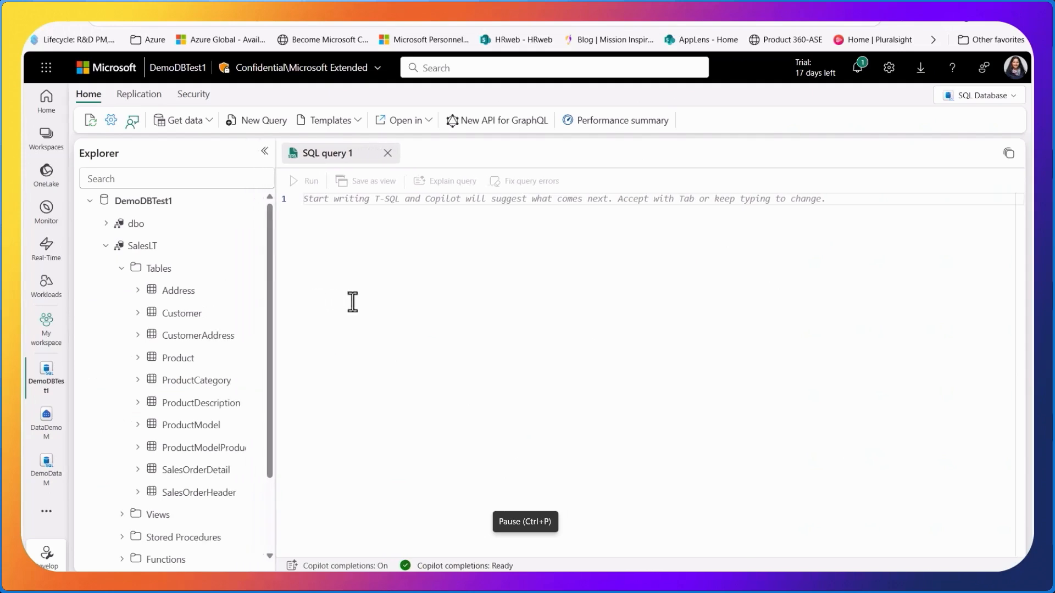
# - Preview the Address table's data and close the 'SQL query 1' tab
pyautogui.doubleClick(178, 291)
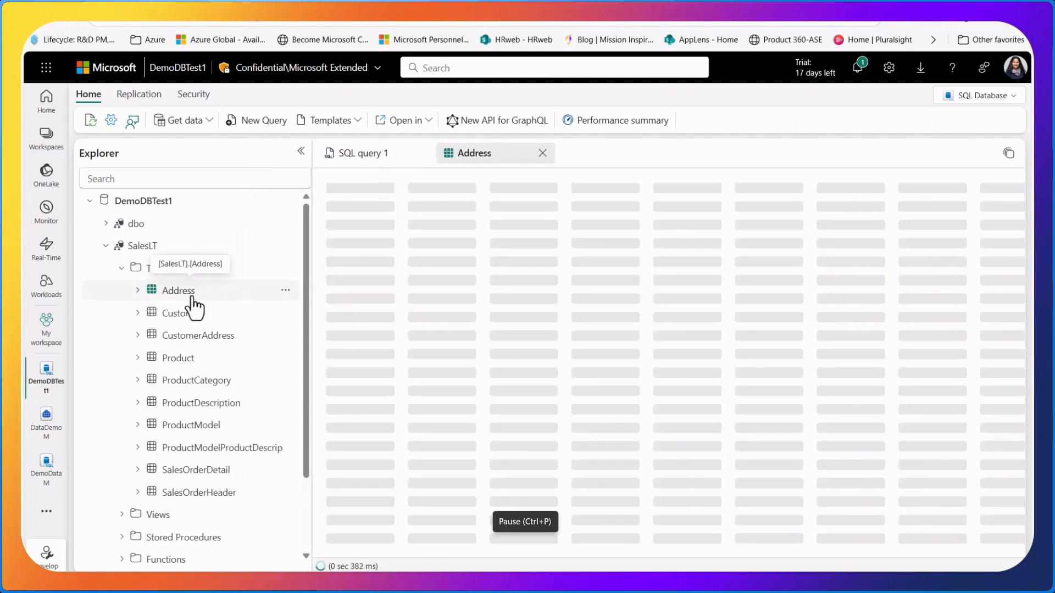
pyautogui.moveTo(507, 305)
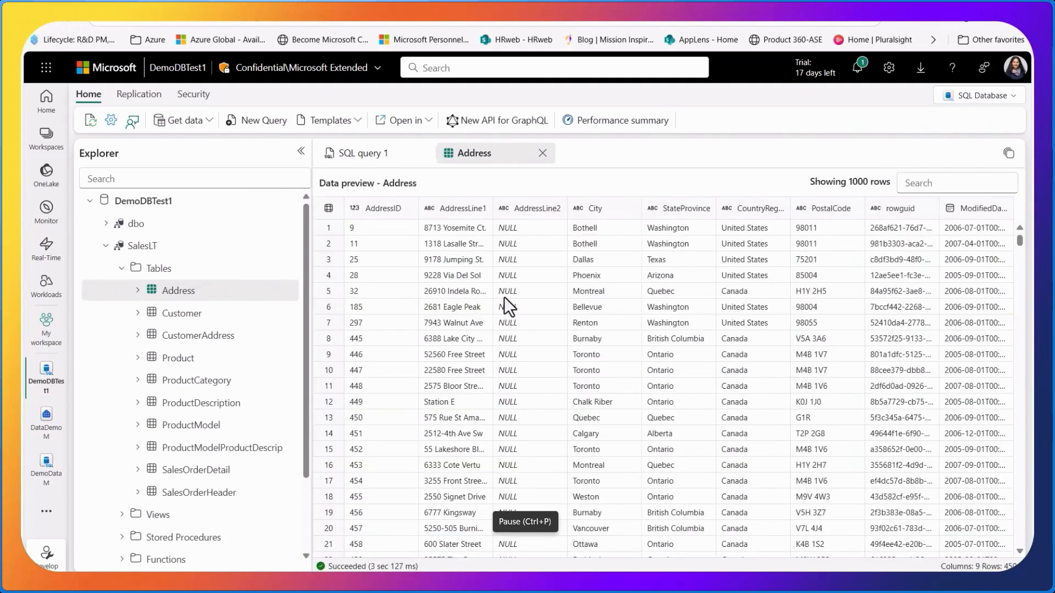
pyautogui.moveTo(492, 273)
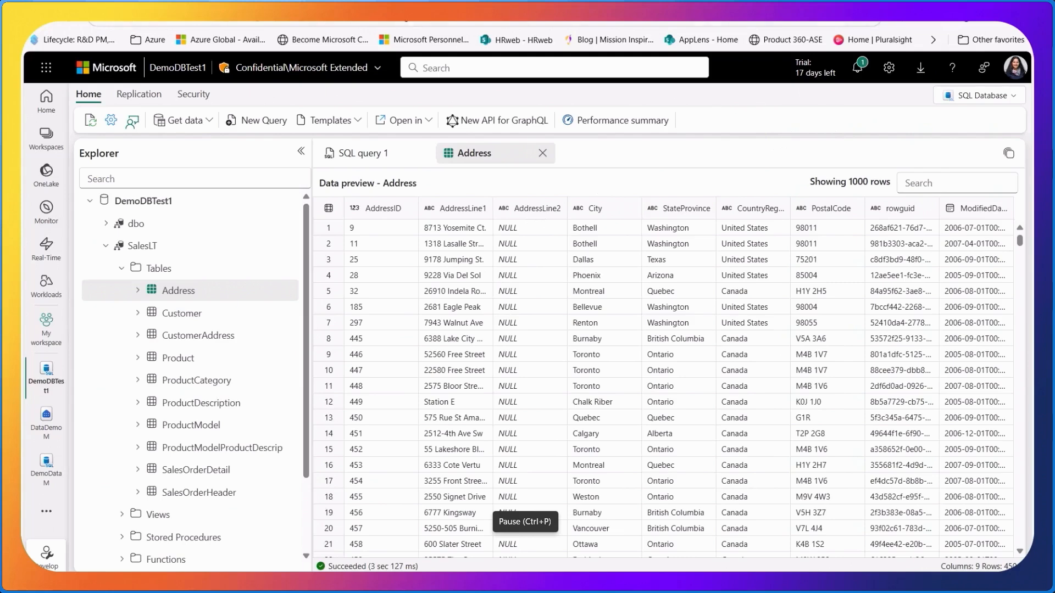
pyautogui.click(551, 66)
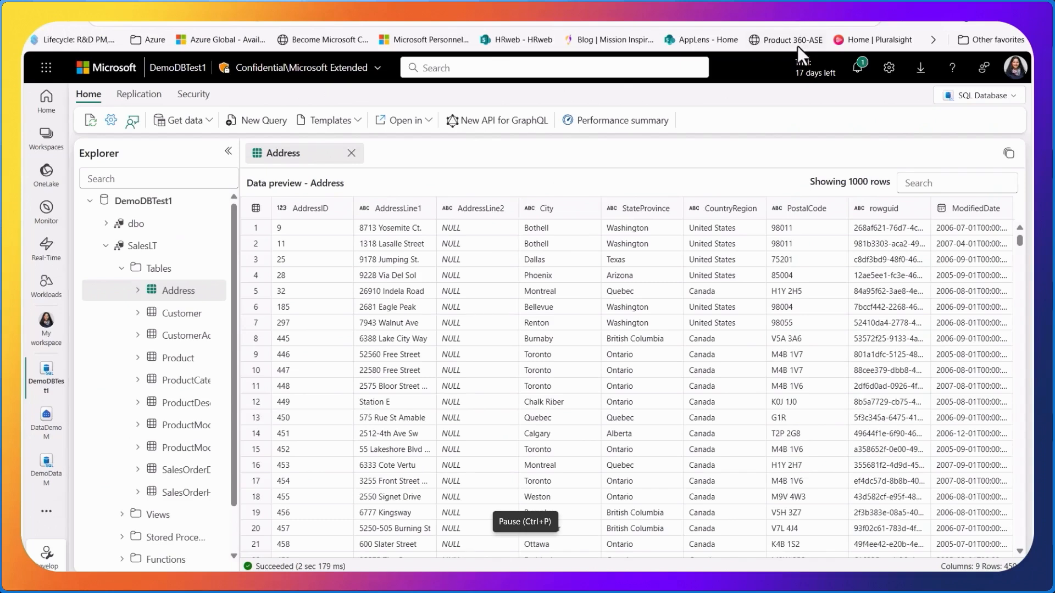
pyautogui.moveTo(729, 288)
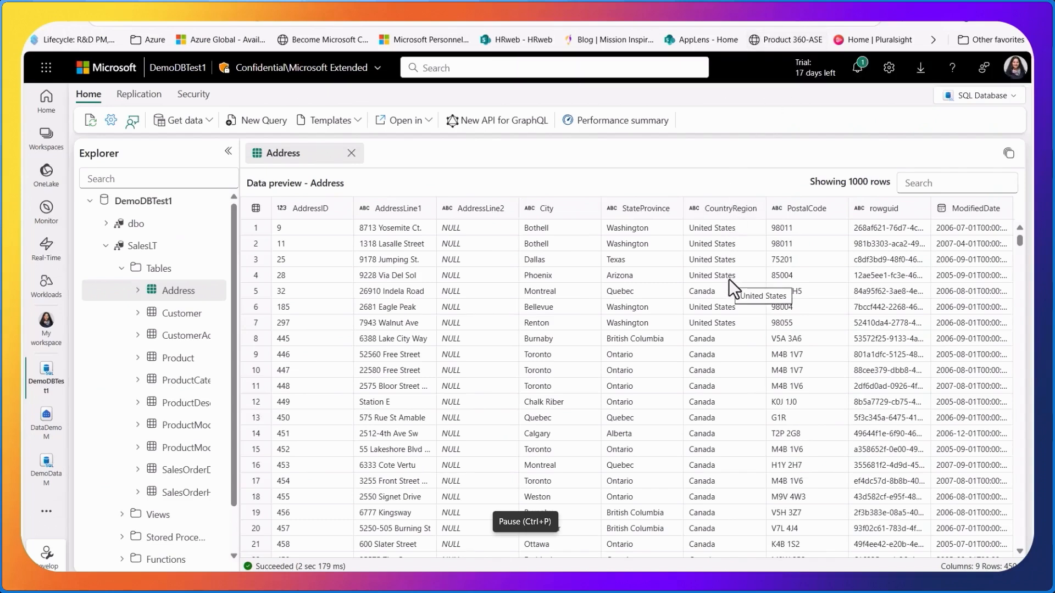
pyautogui.moveTo(730, 290)
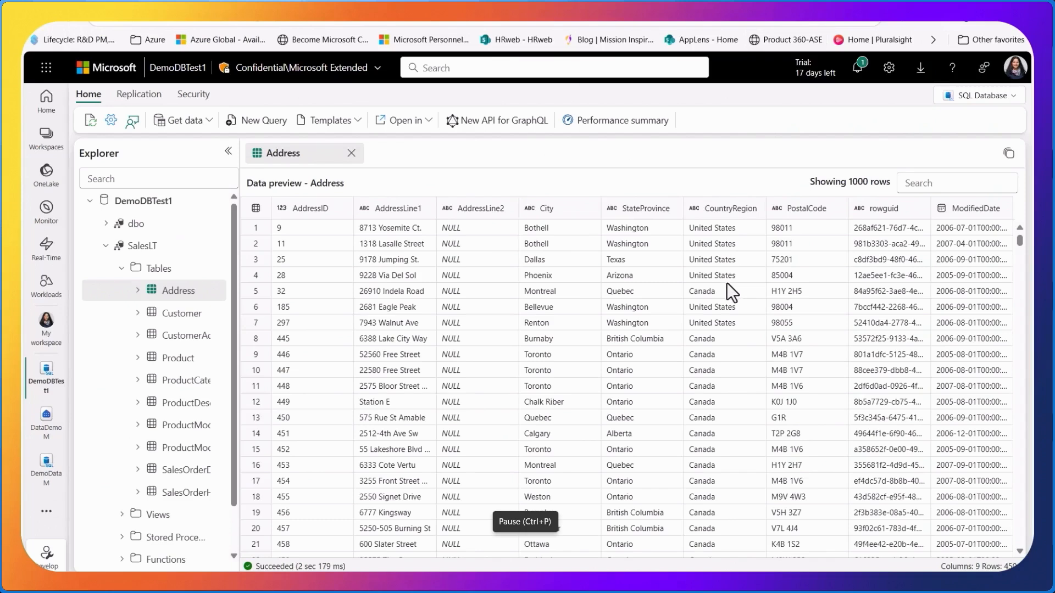
pyautogui.moveTo(952, 118)
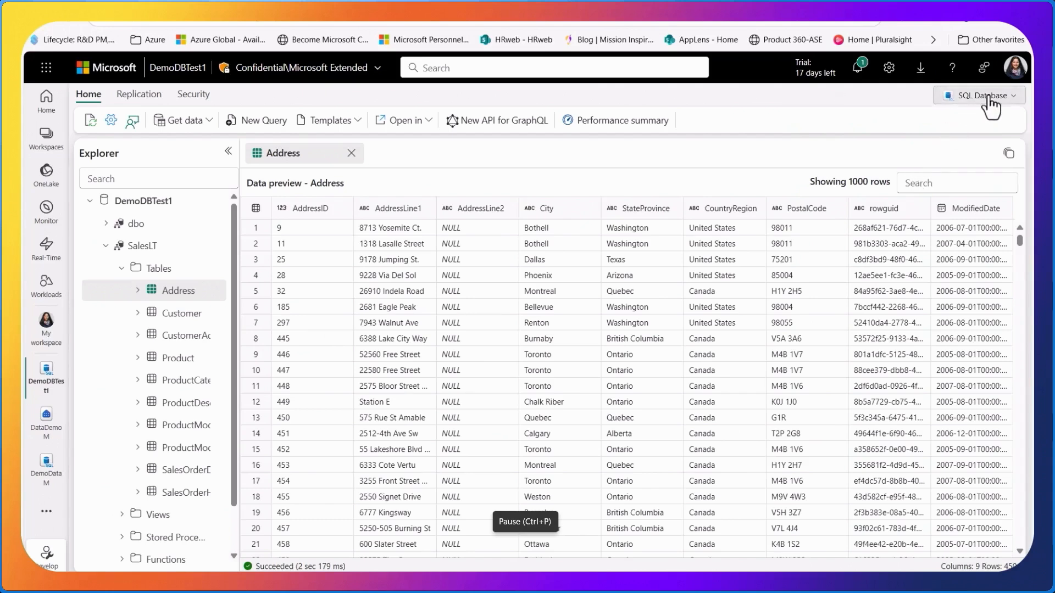
# - Switch the database to the SQL analytics endpoint view, then back to SQL Database
pyautogui.click(983, 95)
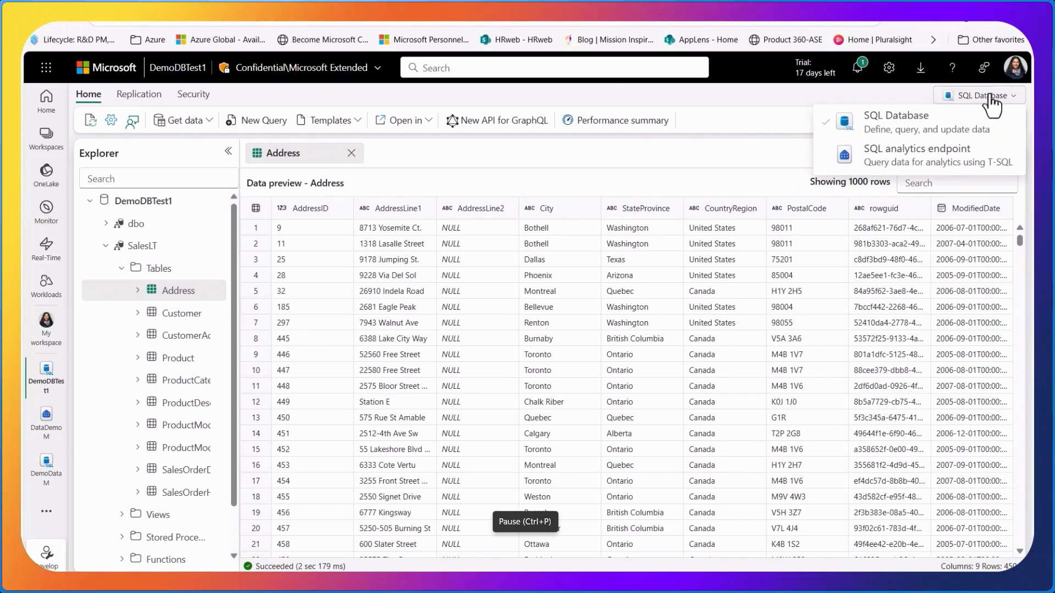
pyautogui.moveTo(941, 155)
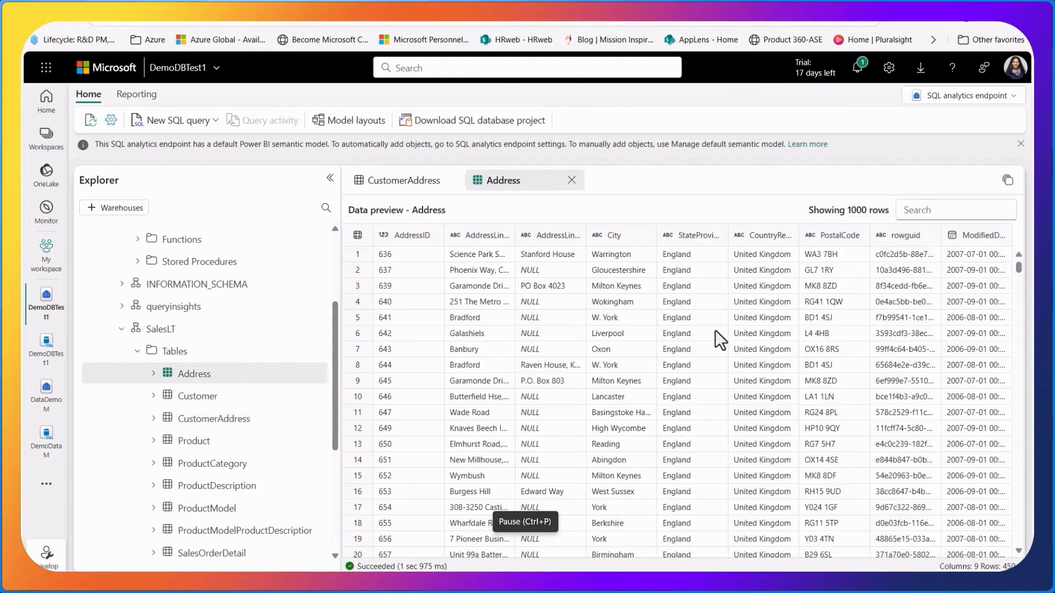
pyautogui.moveTo(582, 321)
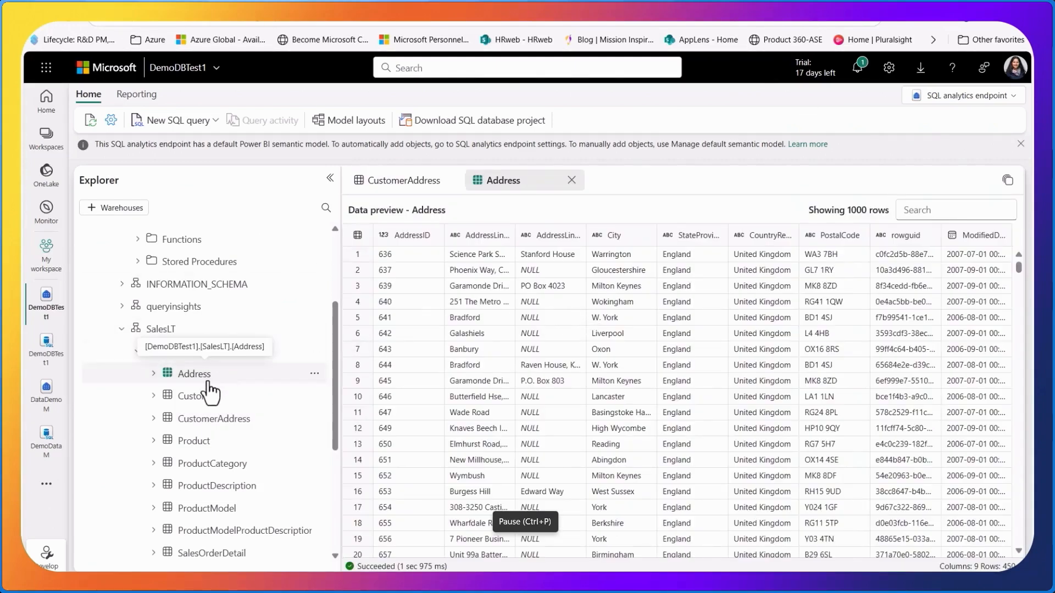
pyautogui.click(963, 95)
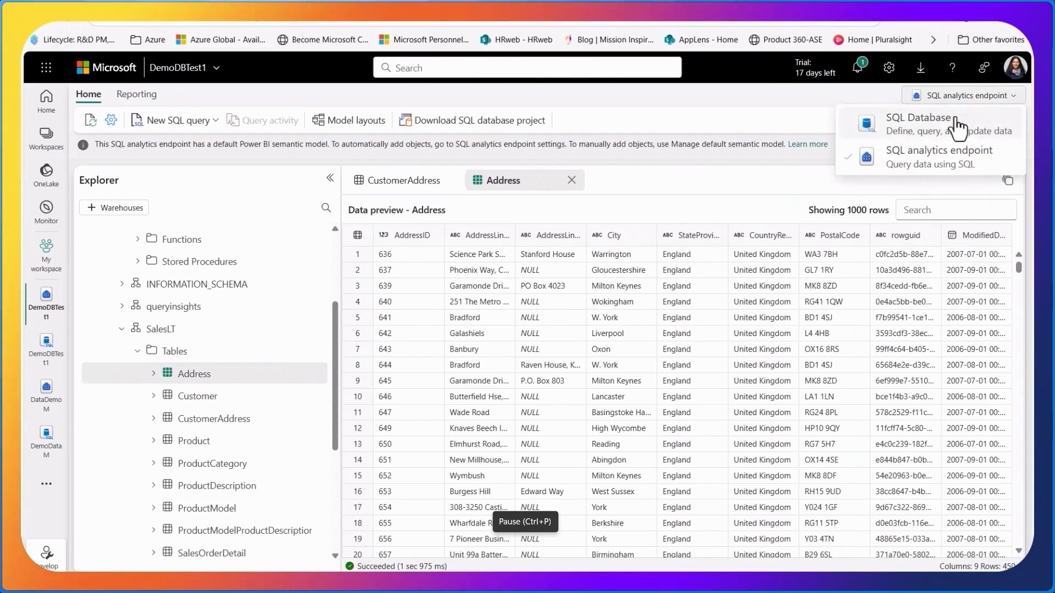
pyautogui.click(917, 117)
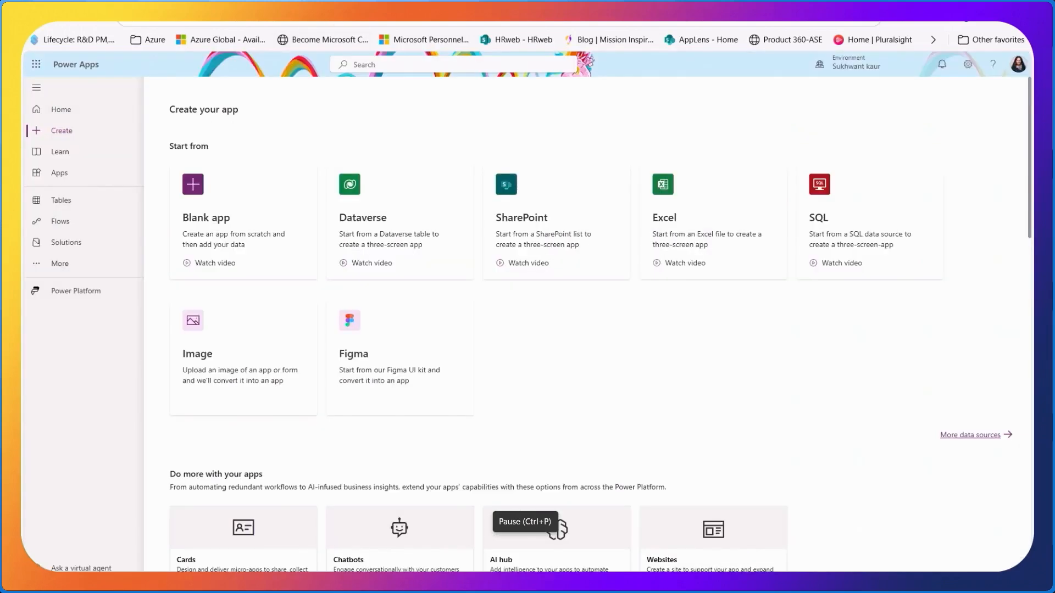
pyautogui.moveTo(229, 53)
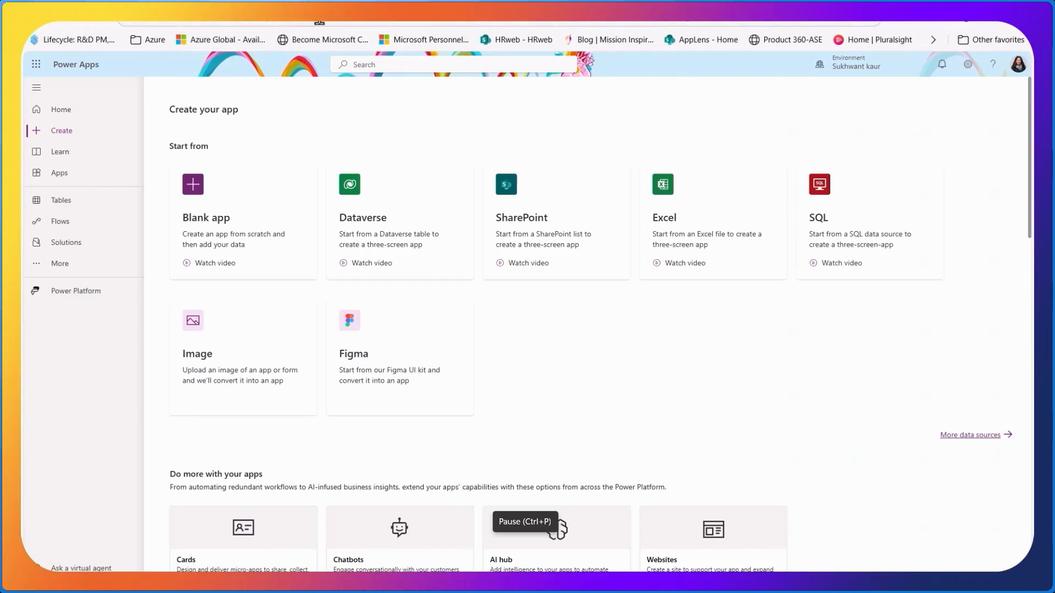
pyautogui.moveTo(796, 269)
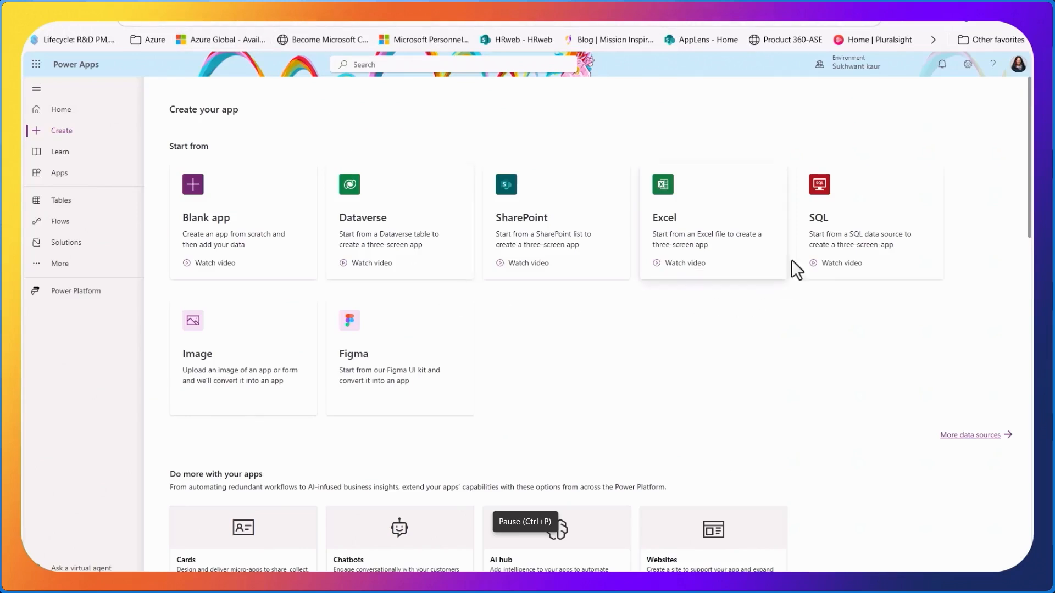
pyautogui.moveTo(846, 227)
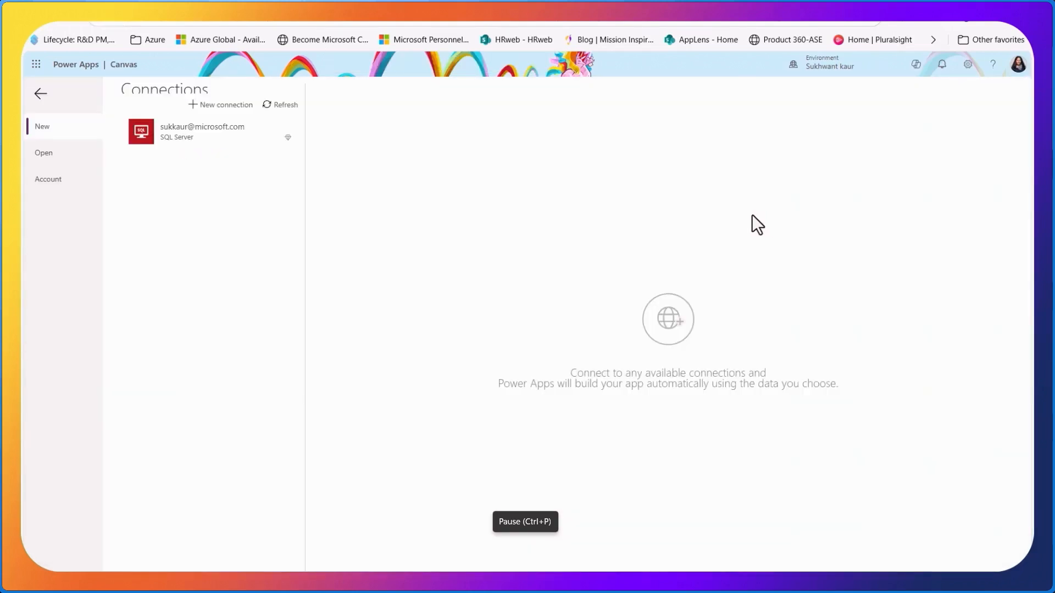
pyautogui.moveTo(170, 146)
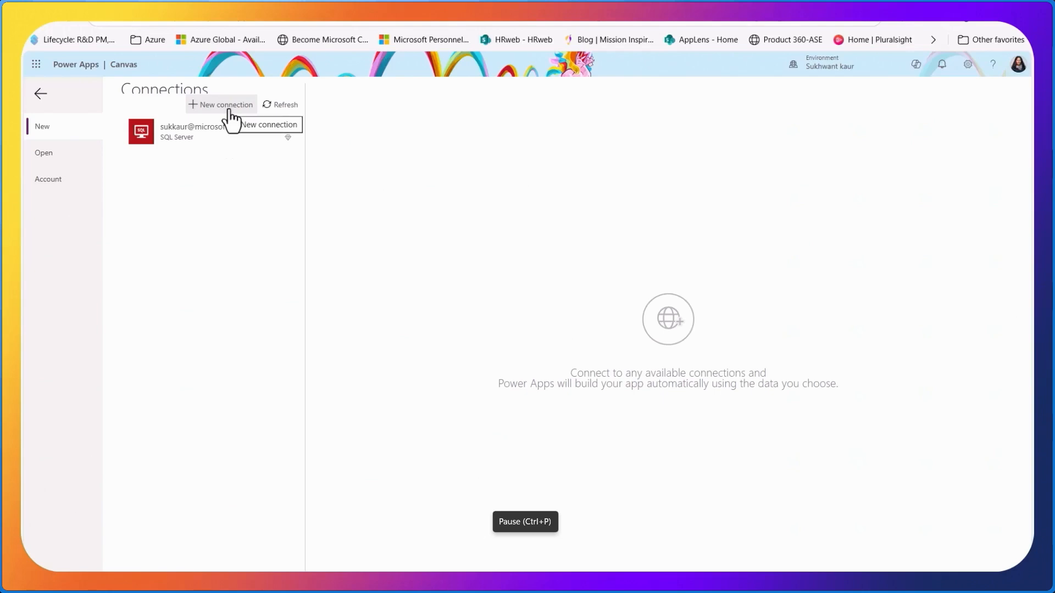
# - Set up a SQL Server connection with Microsoft Entra ID Integrated authentication, then return to My connections
pyautogui.click(224, 105)
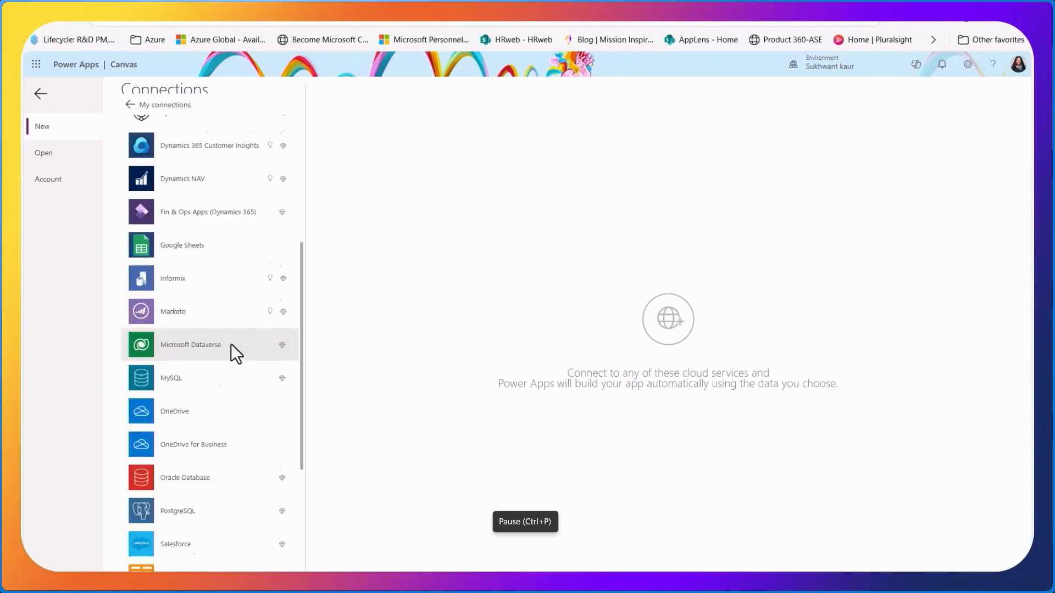
pyautogui.scroll(-3)
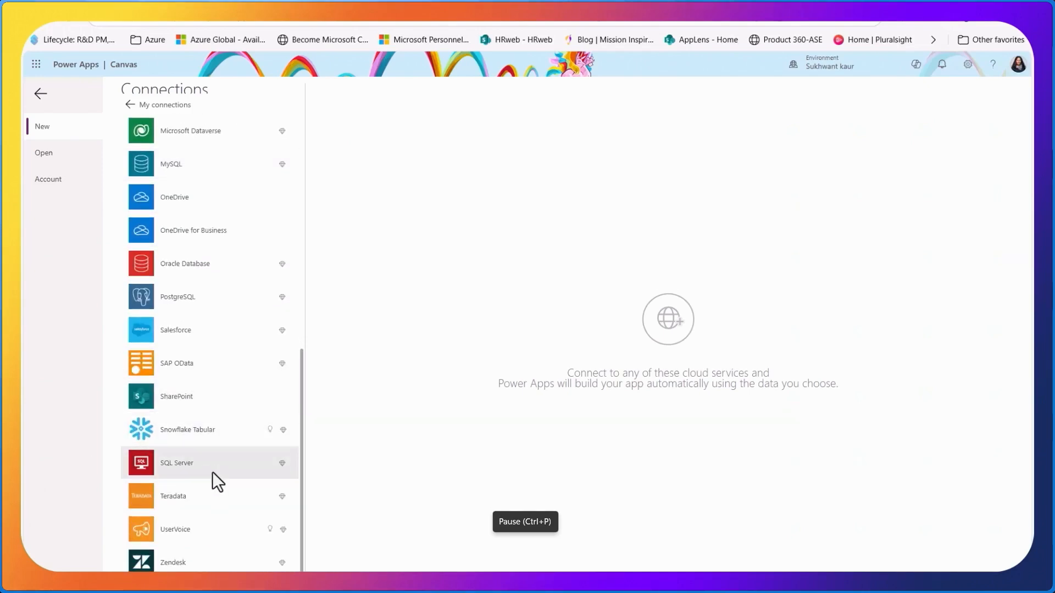
pyautogui.click(176, 462)
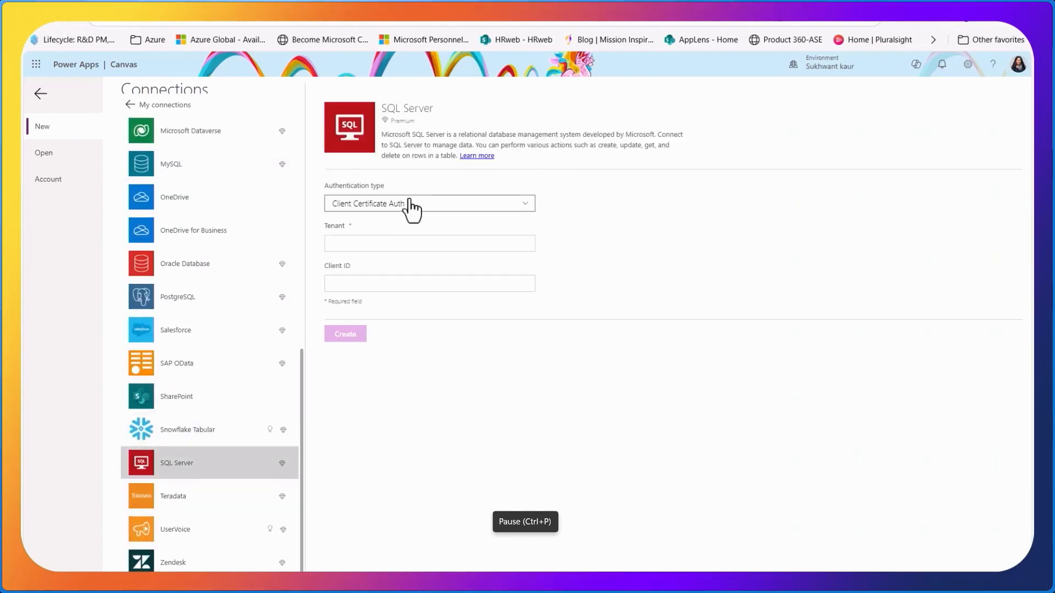
pyautogui.click(428, 203)
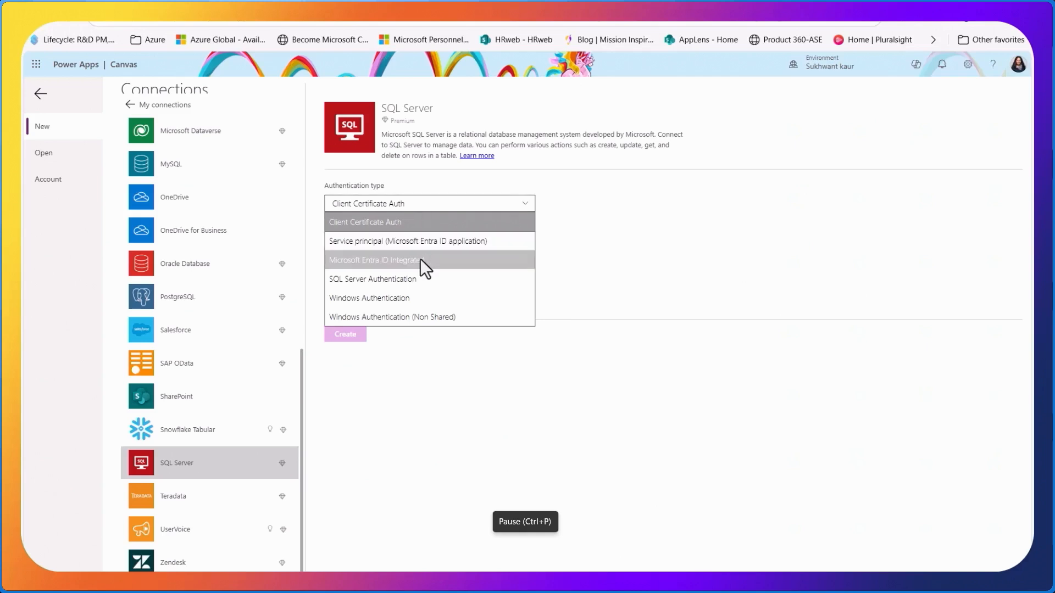
pyautogui.click(373, 261)
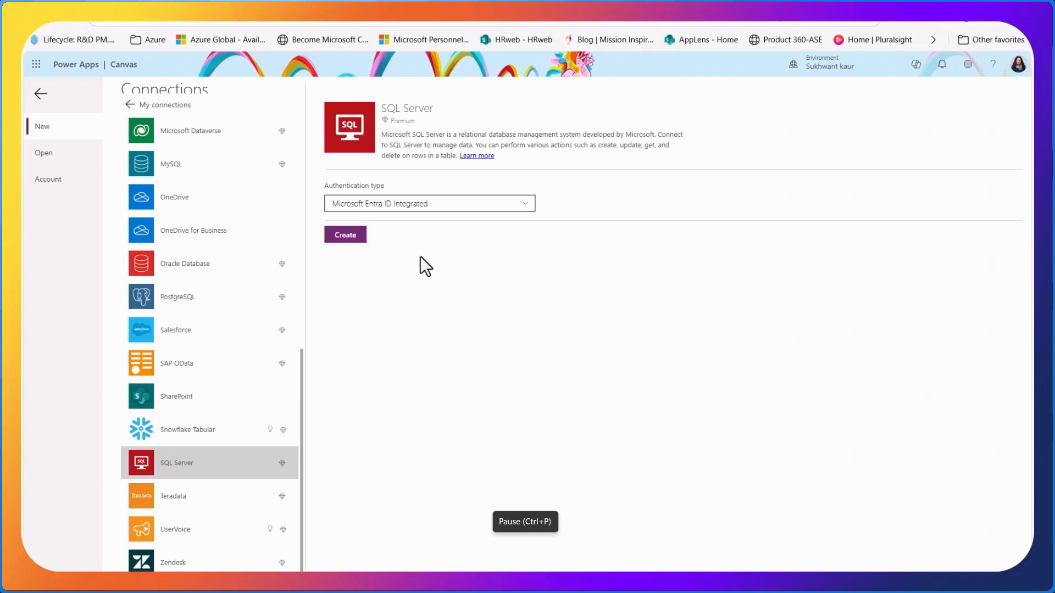
pyautogui.moveTo(345, 234)
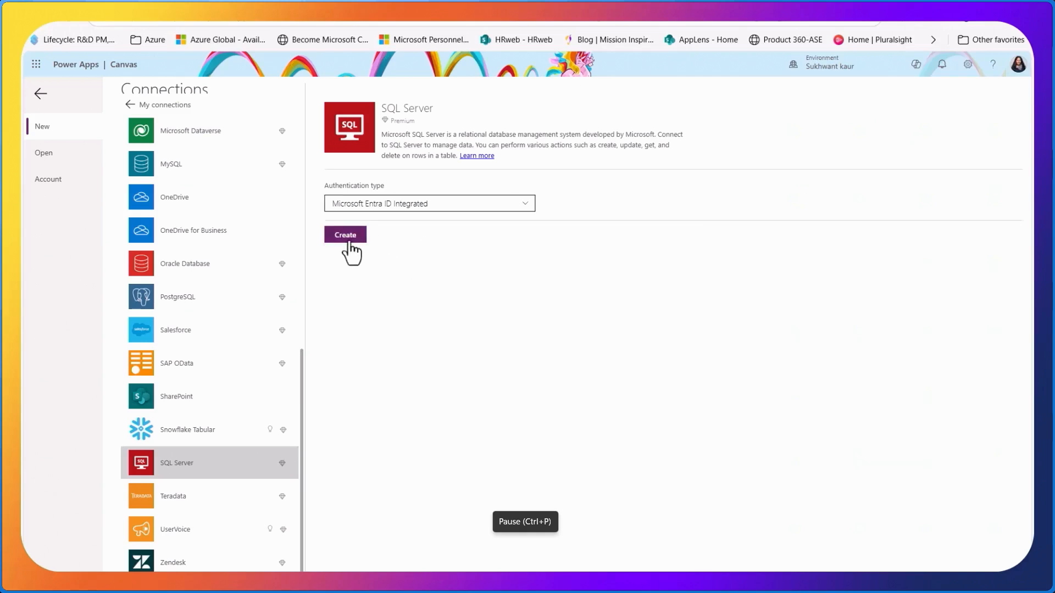
pyautogui.moveTo(140, 110)
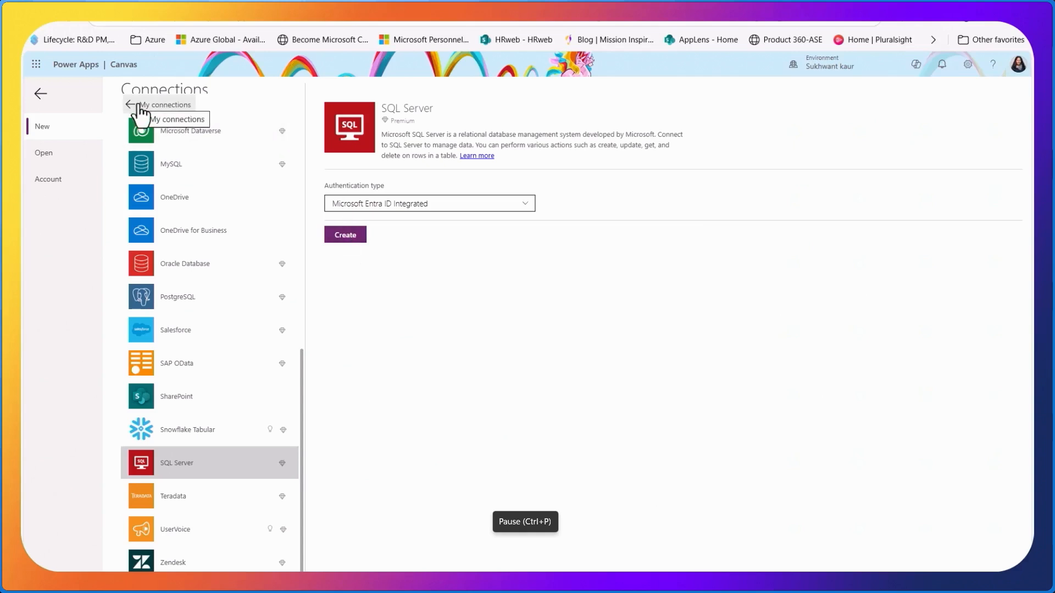
pyautogui.moveTo(140, 111)
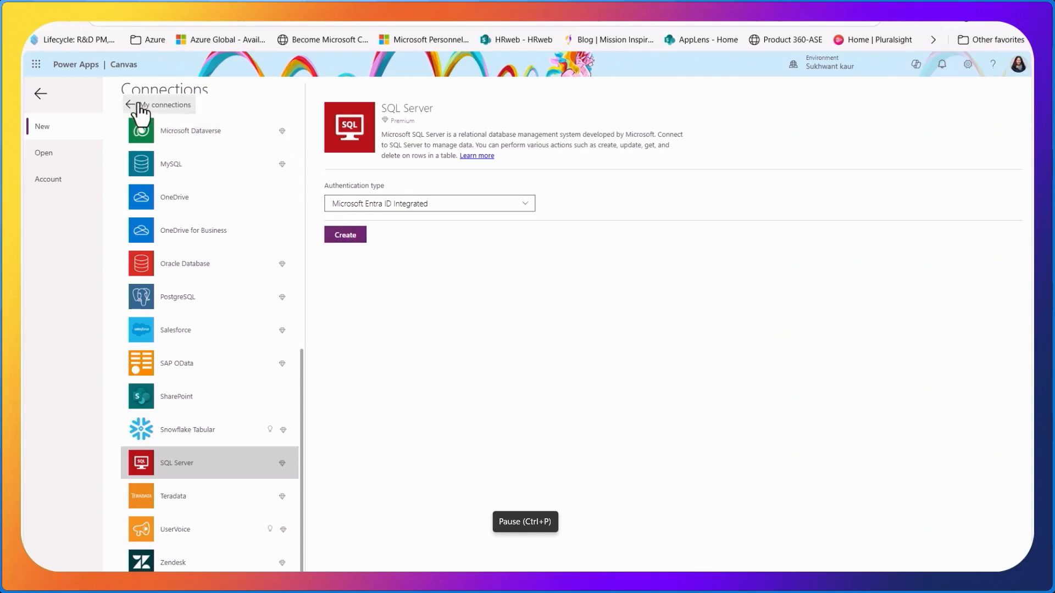
pyautogui.click(162, 105)
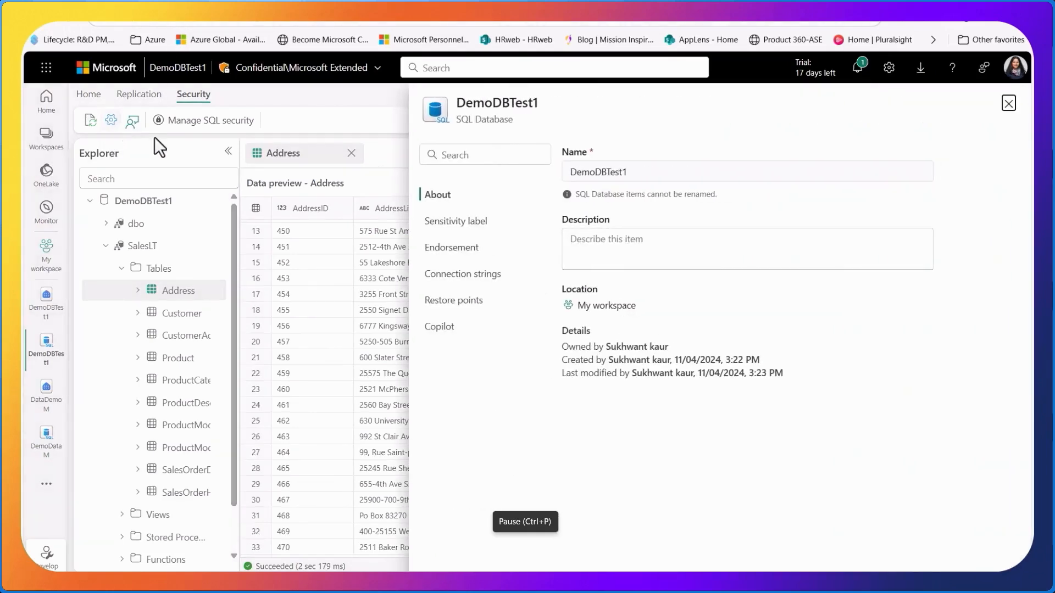
pyautogui.moveTo(463, 274)
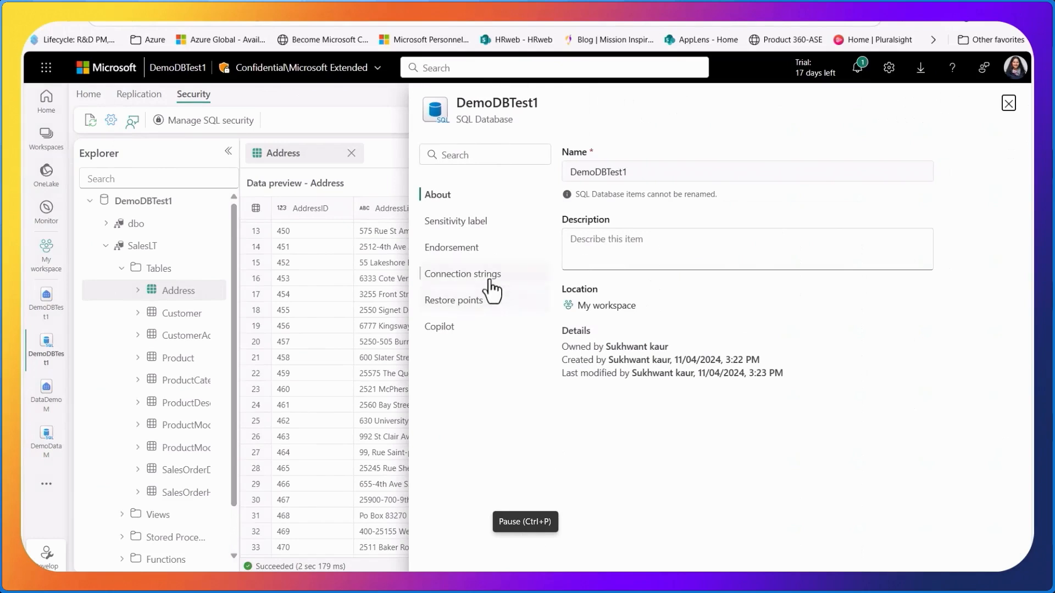
# - Show DemoDBTest1's connection strings and select the ADO.NET Data Source server address
pyautogui.click(462, 273)
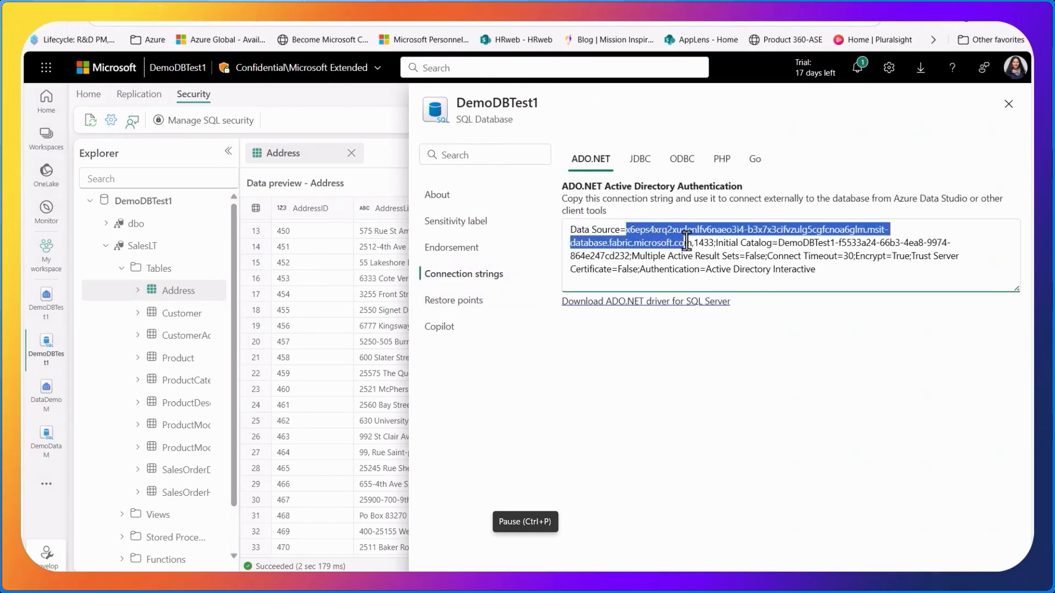
pyautogui.moveTo(417, 167)
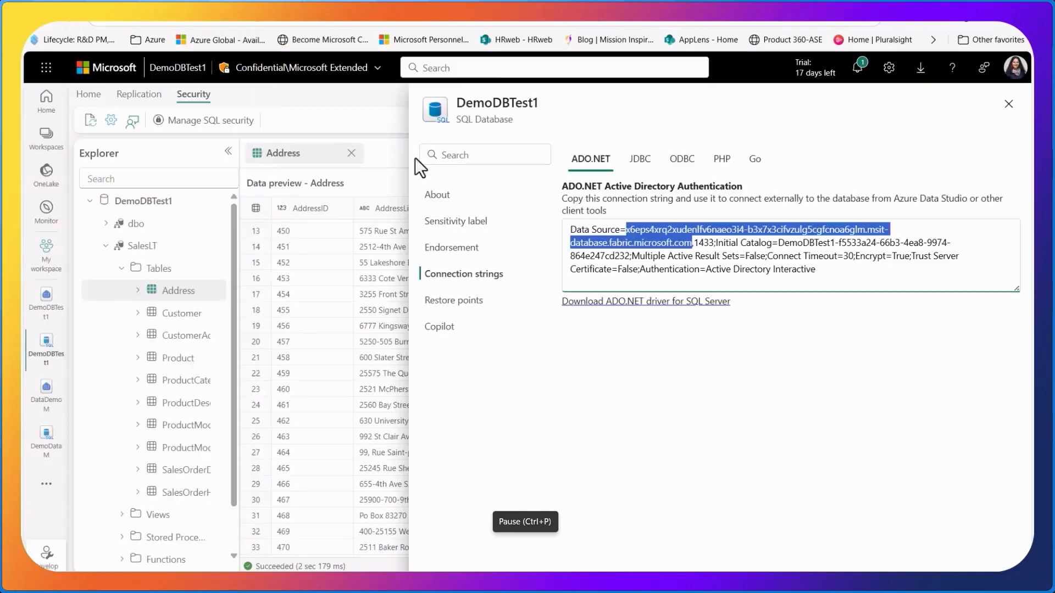
pyautogui.click(773, 256)
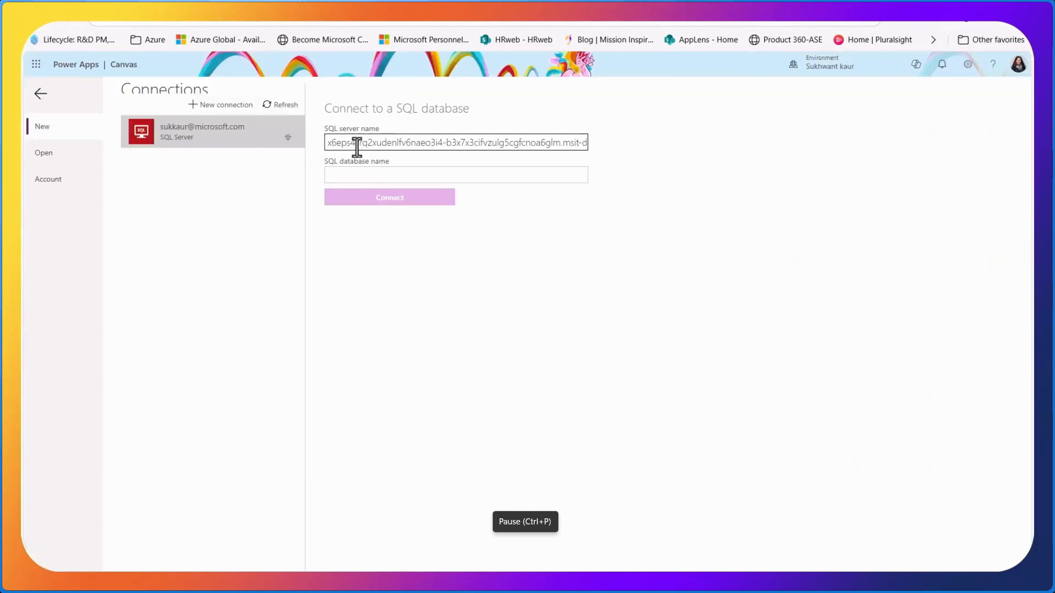
# - Enter database DemoDBTest1-f5533a24-66b3-4ea8-9974-864e247cd232, connect, and choose the SalesLT.Customer table
pyautogui.write('DemoDBTest1-f5533a24-66b3-4ea8-9974-864e247cd232')
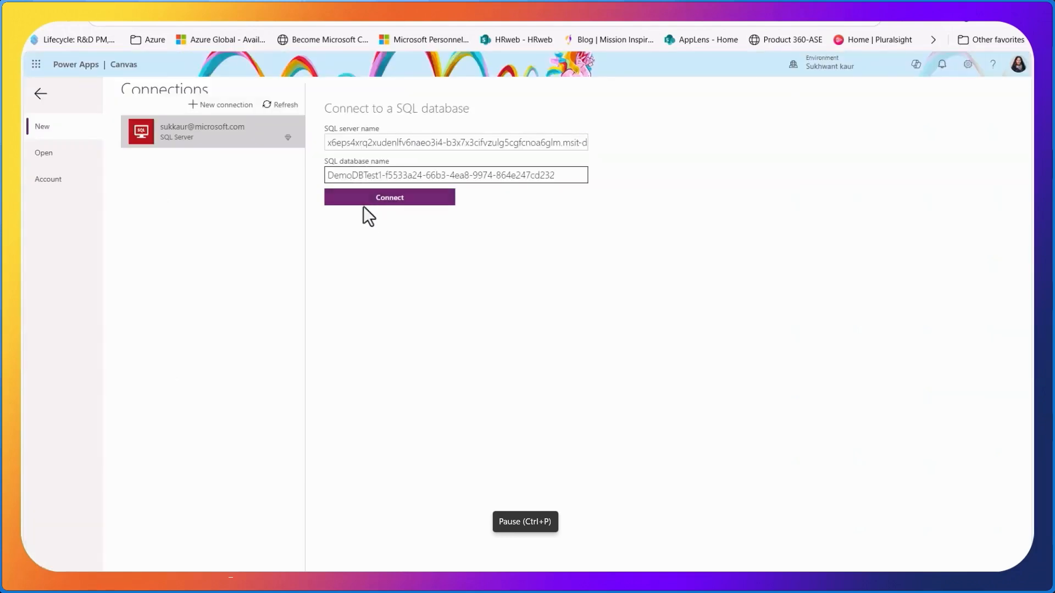
pyautogui.click(389, 197)
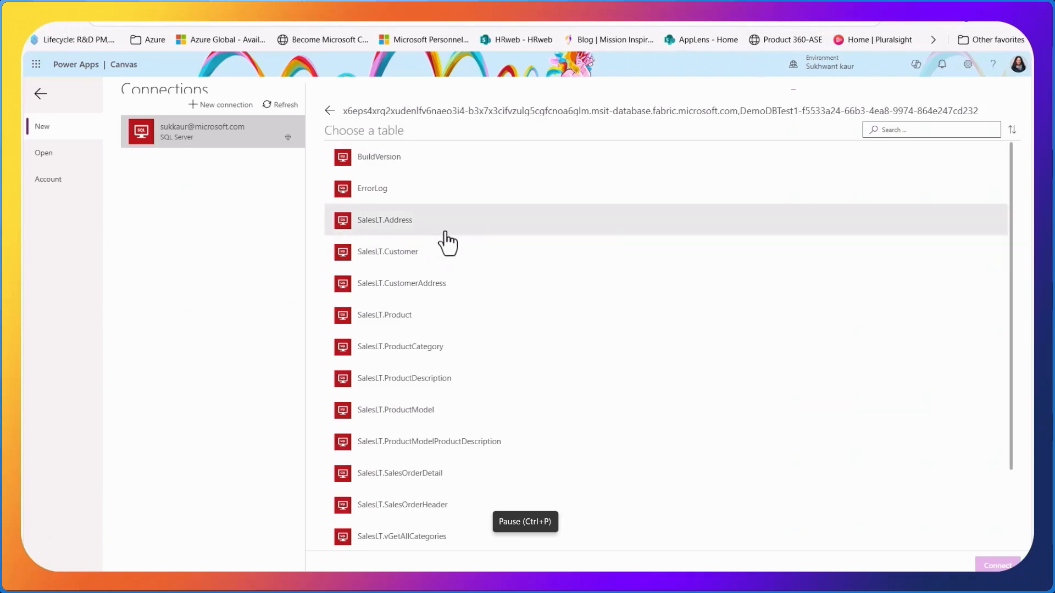
pyautogui.moveTo(513, 251)
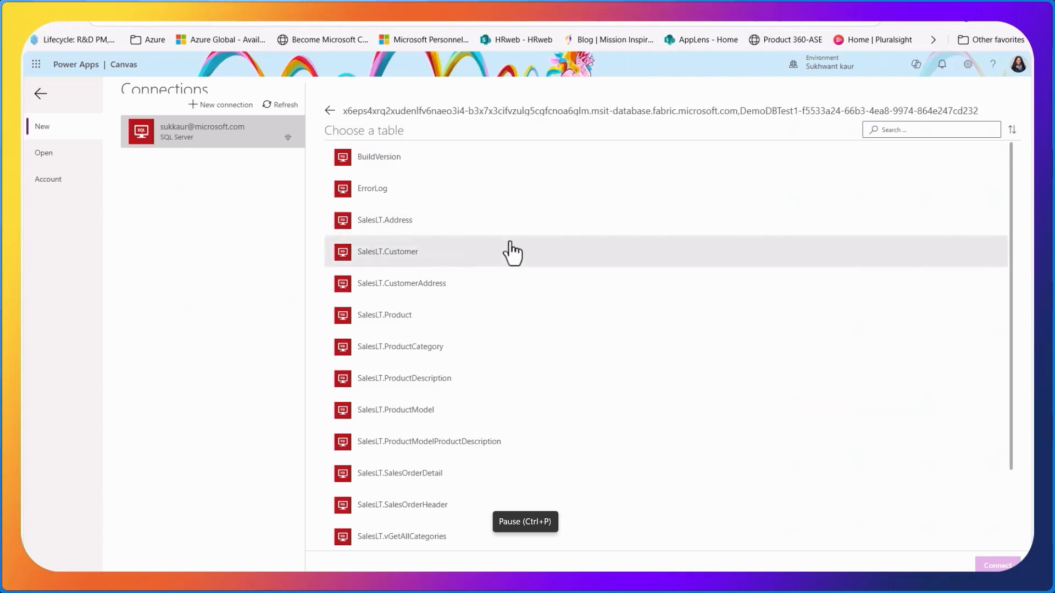
pyautogui.moveTo(474, 258)
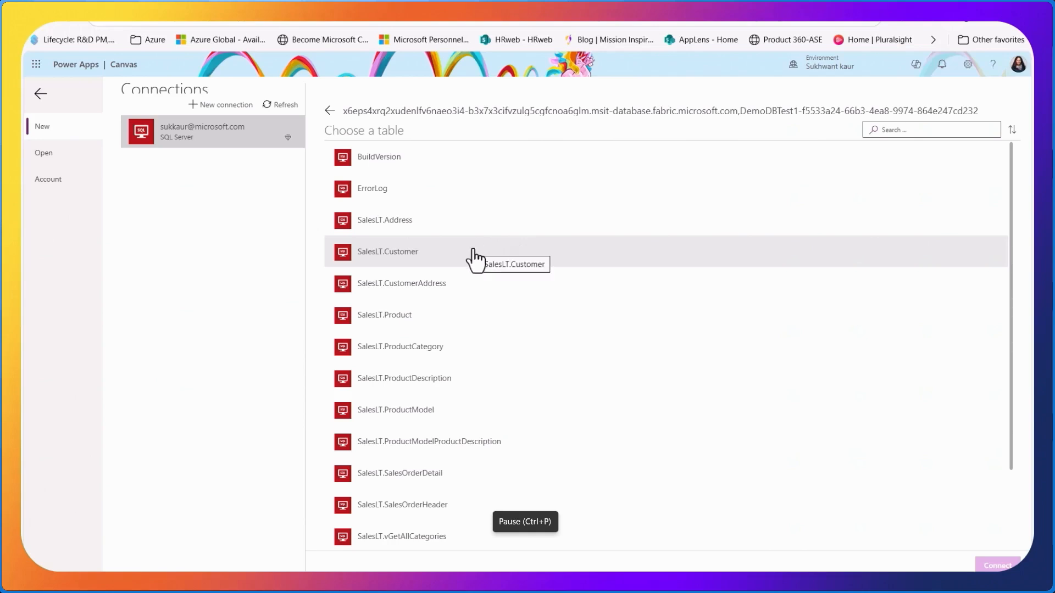
pyautogui.click(387, 251)
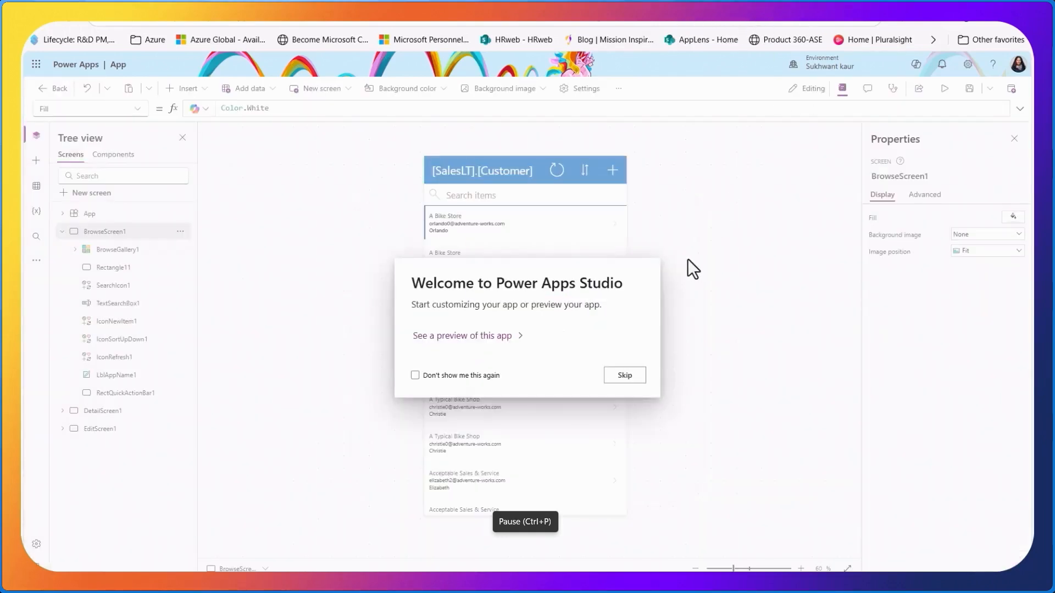
pyautogui.moveTo(680, 301)
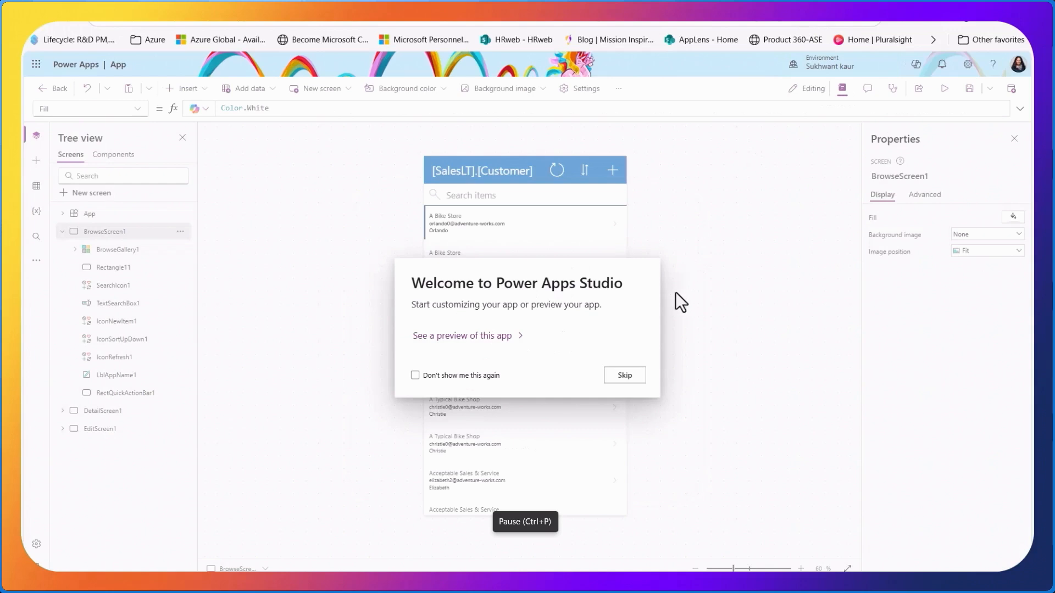
# - Skip the Power Apps Studio welcome dialog and run the app preview
pyautogui.click(623, 375)
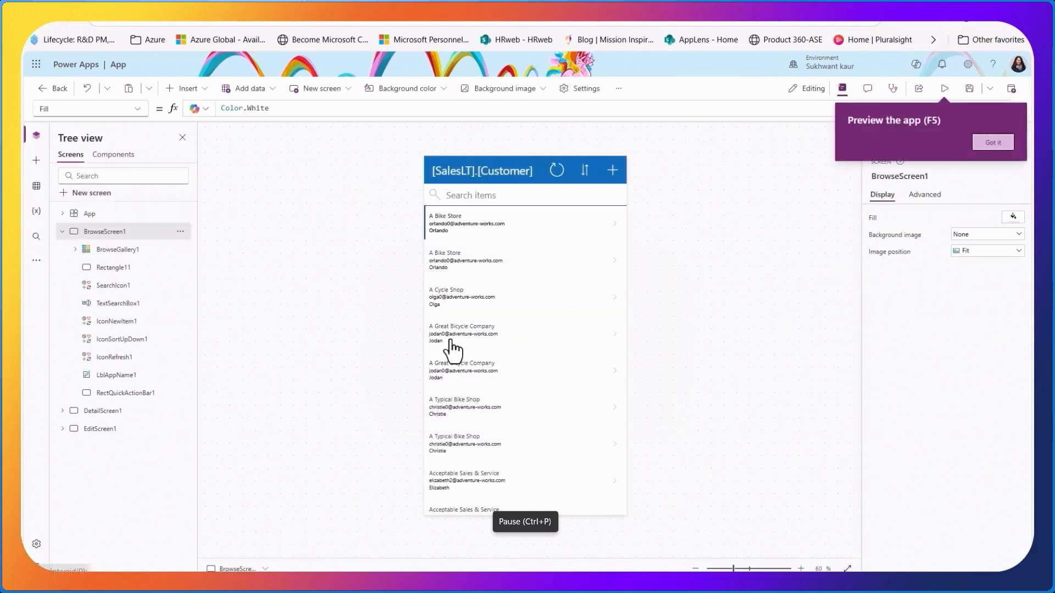
pyautogui.click(943, 88)
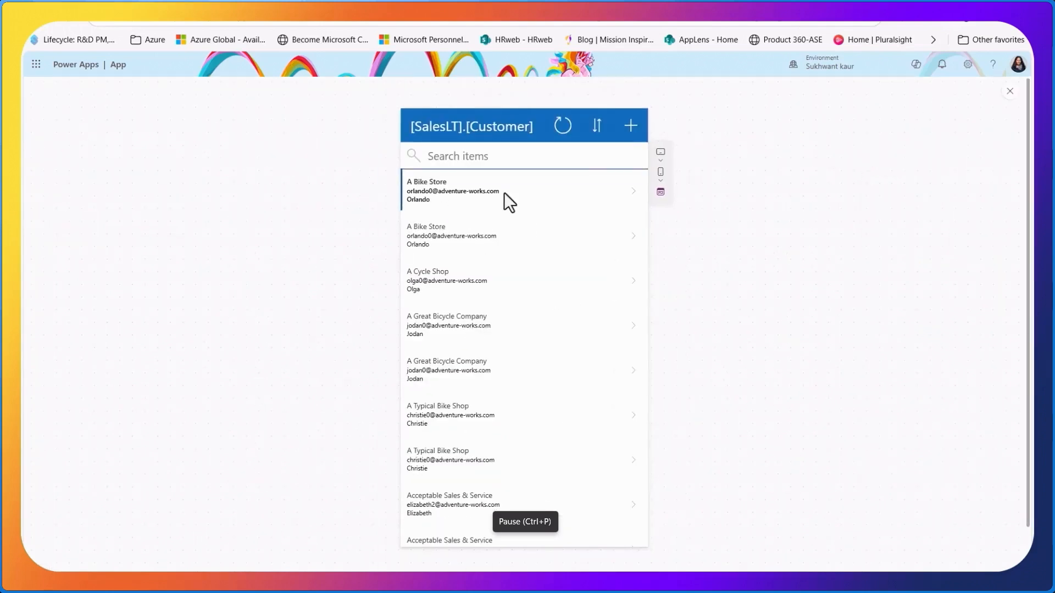
# - Search customers for 'A typical' and open the A Typical Bike Shop record
pyautogui.click(470, 155)
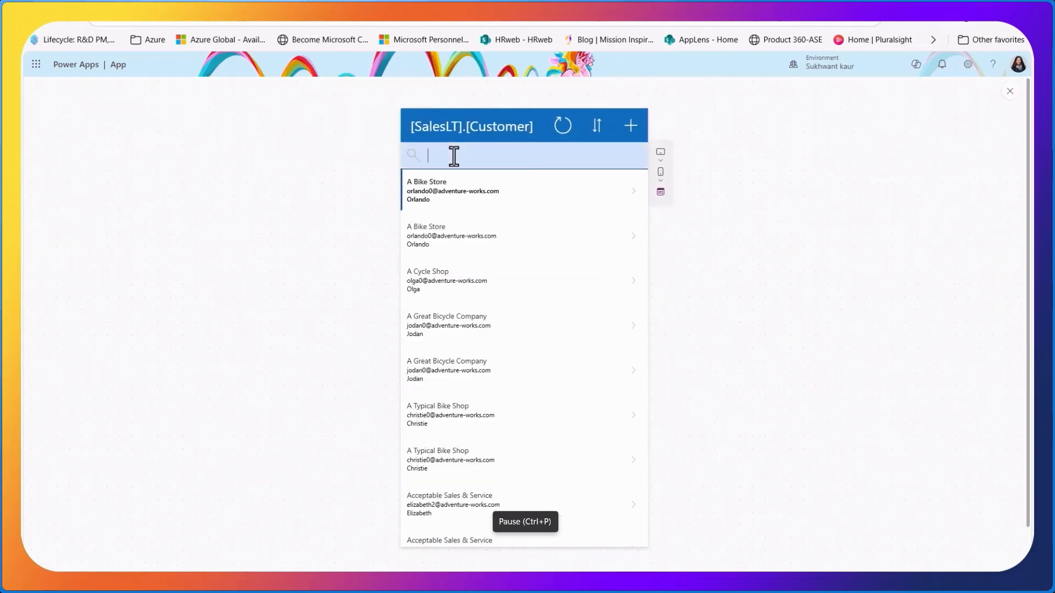
pyautogui.write('A')
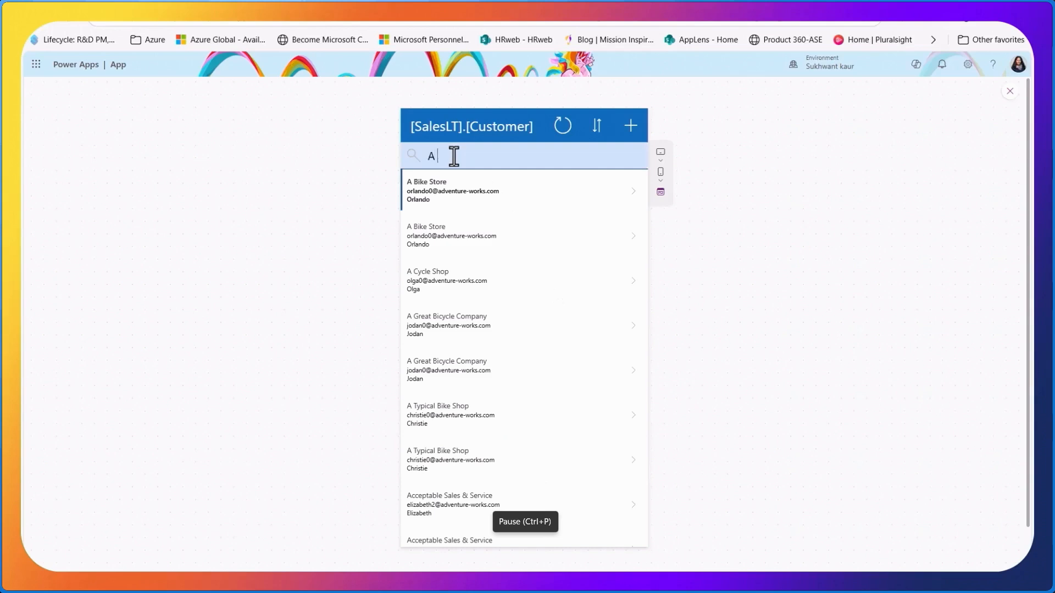
pyautogui.write('typical')
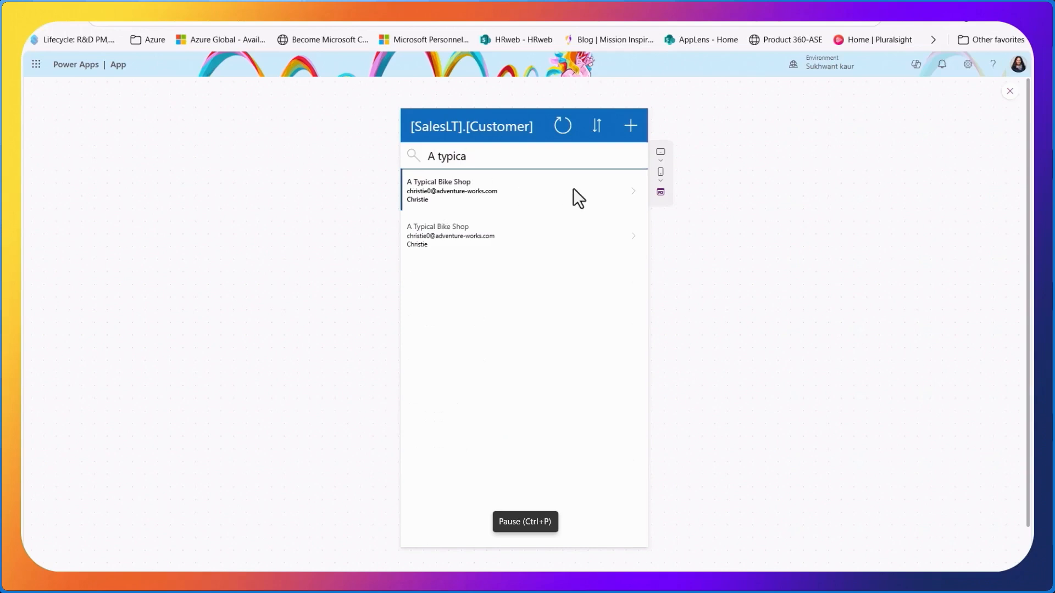
pyautogui.click(518, 190)
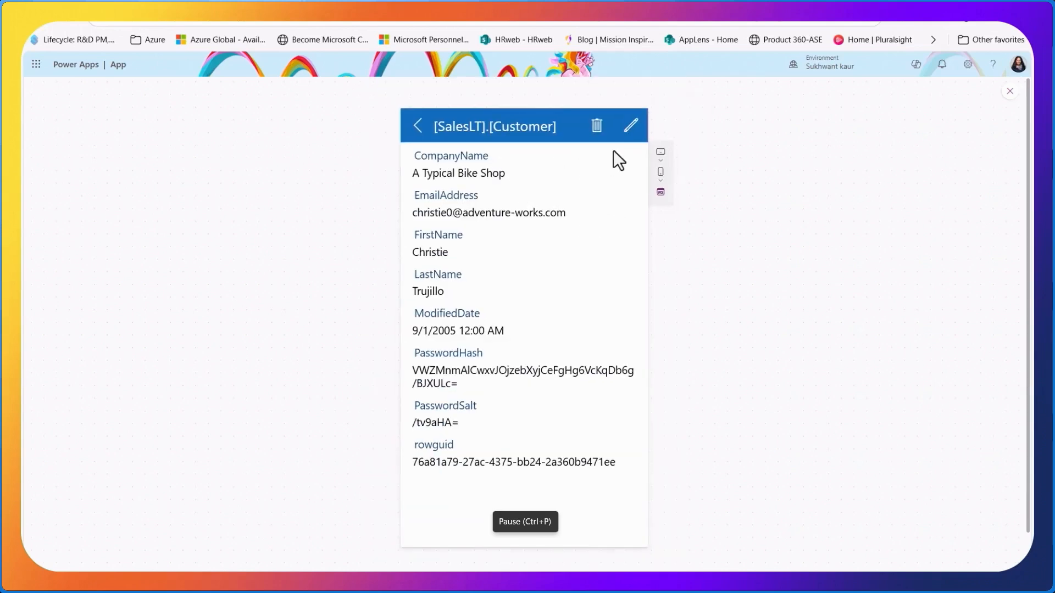
# - Append '- Test' to the first name, making it 'Christie - Test', and save
pyautogui.click(629, 126)
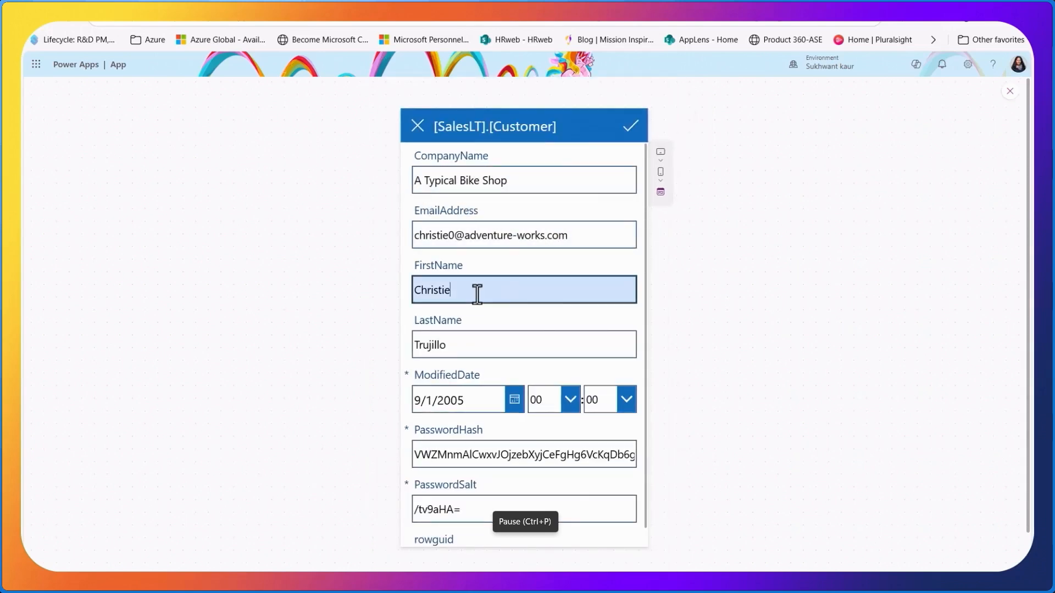
pyautogui.write('- Test')
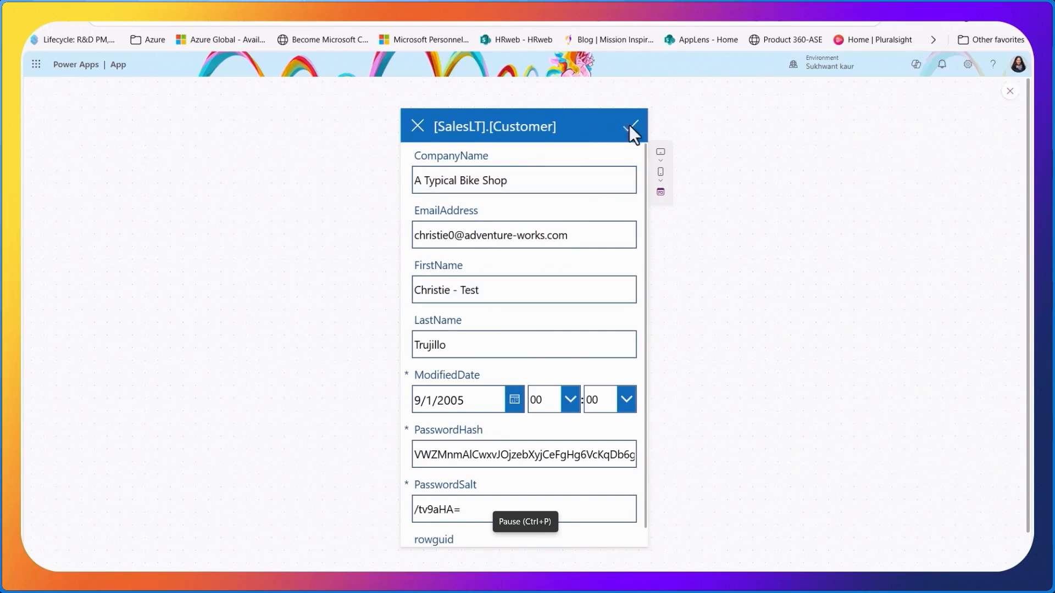
pyautogui.click(630, 126)
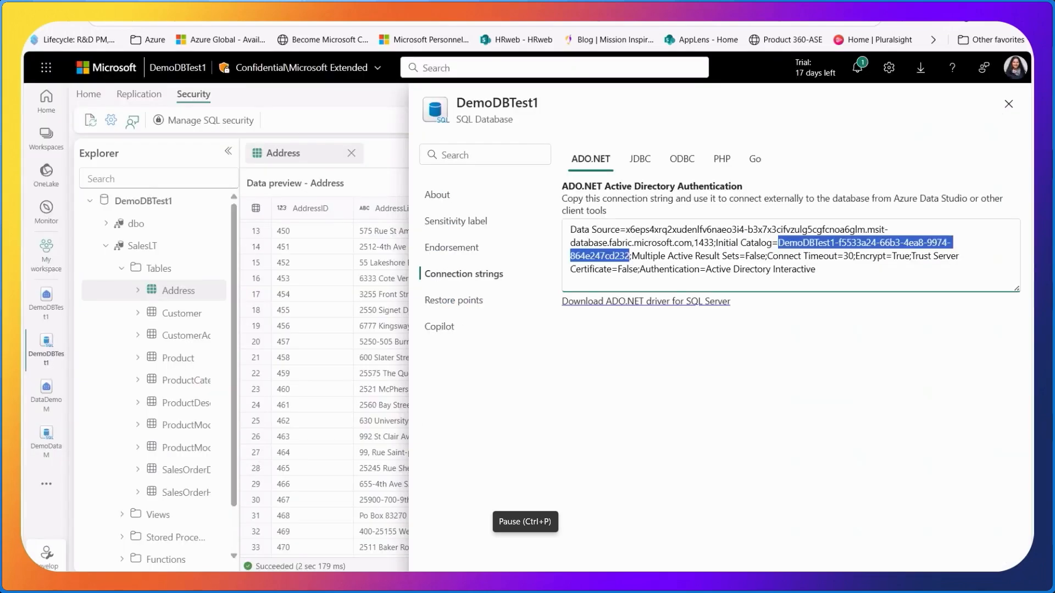
# - Dismiss the connection strings settings and, from the Home ribbon, start a new query on DemoDBTest1
pyautogui.click(1007, 103)
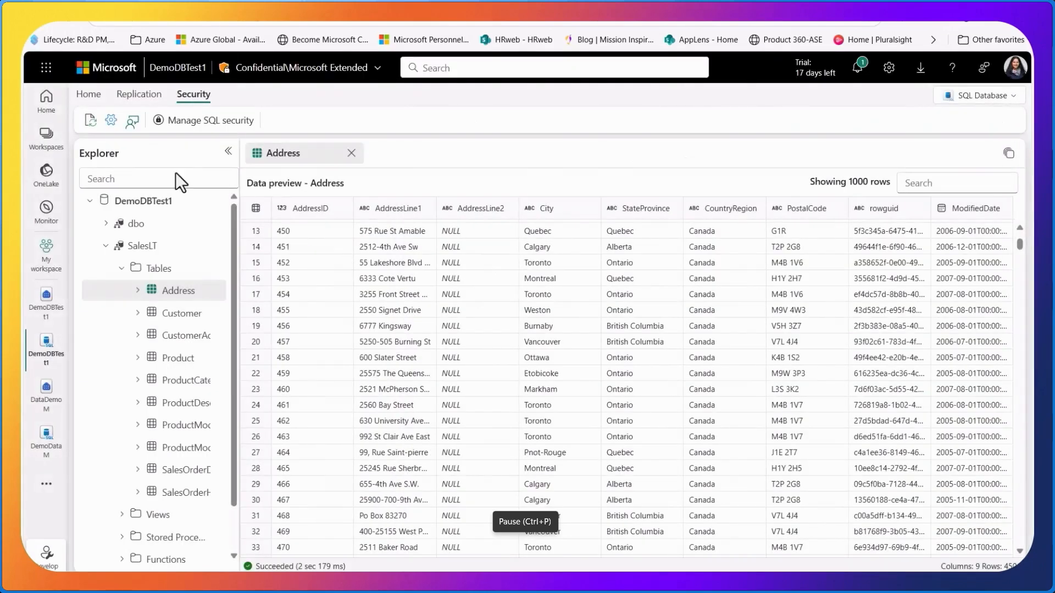
pyautogui.click(138, 94)
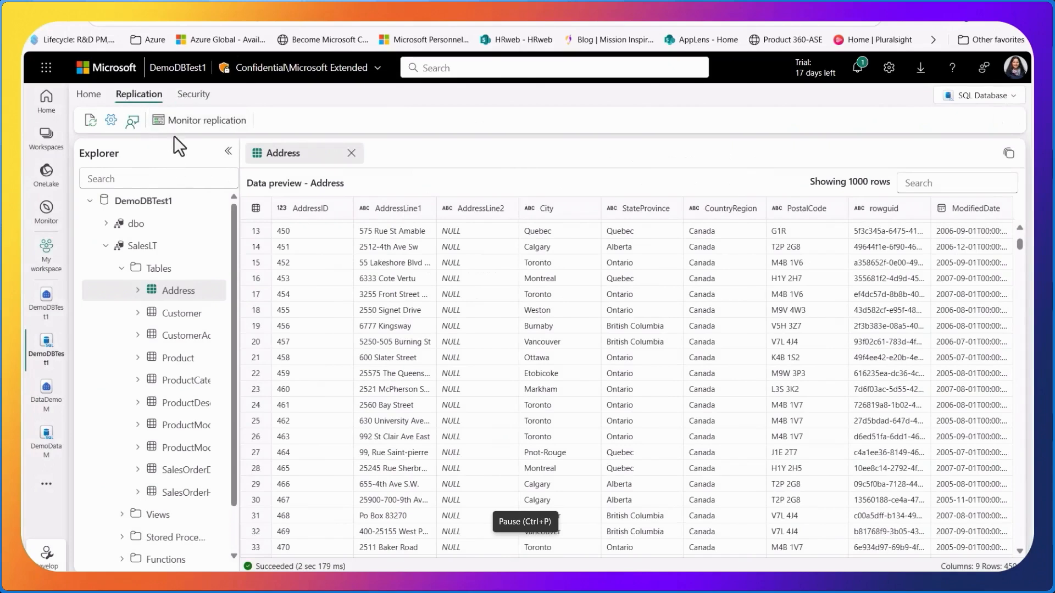
pyautogui.click(88, 94)
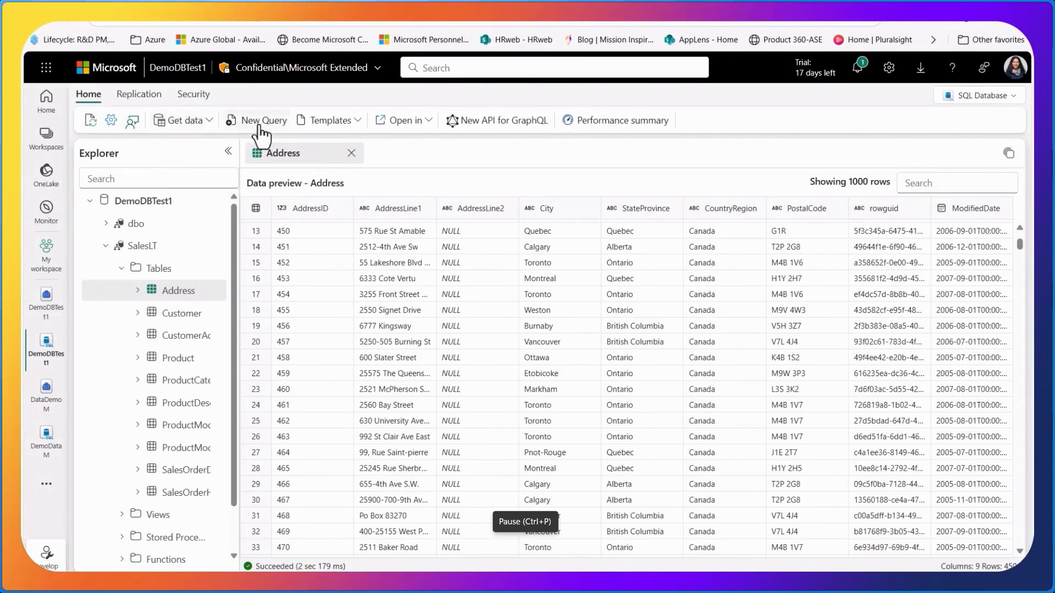
pyautogui.click(262, 121)
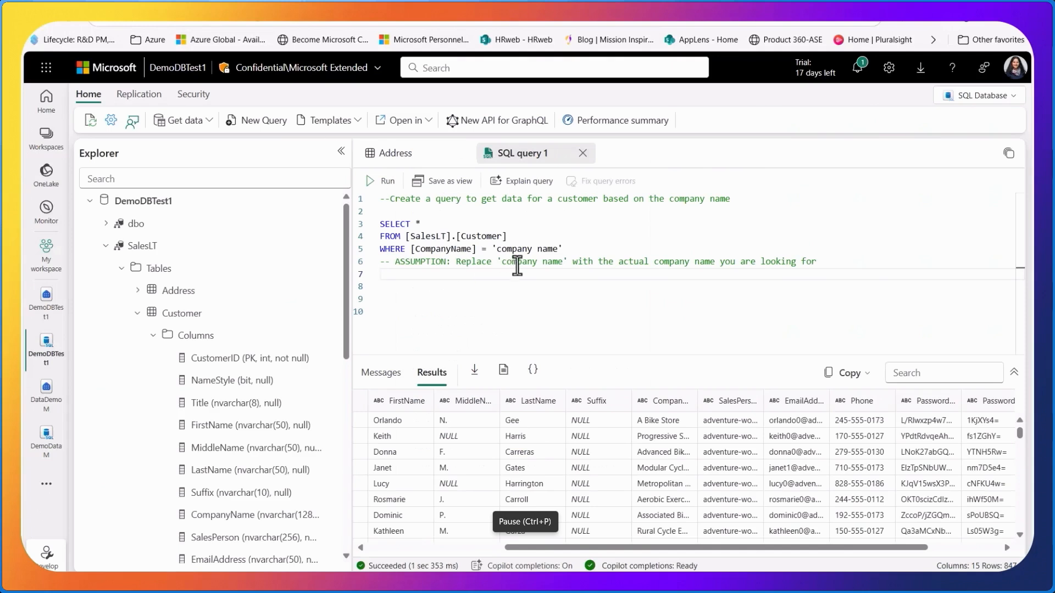
# - Run the Customer query filtered on 'A Typical Bike Shop' and point out the edited Christie - Test row
pyautogui.write('A Typical Bike Shop')
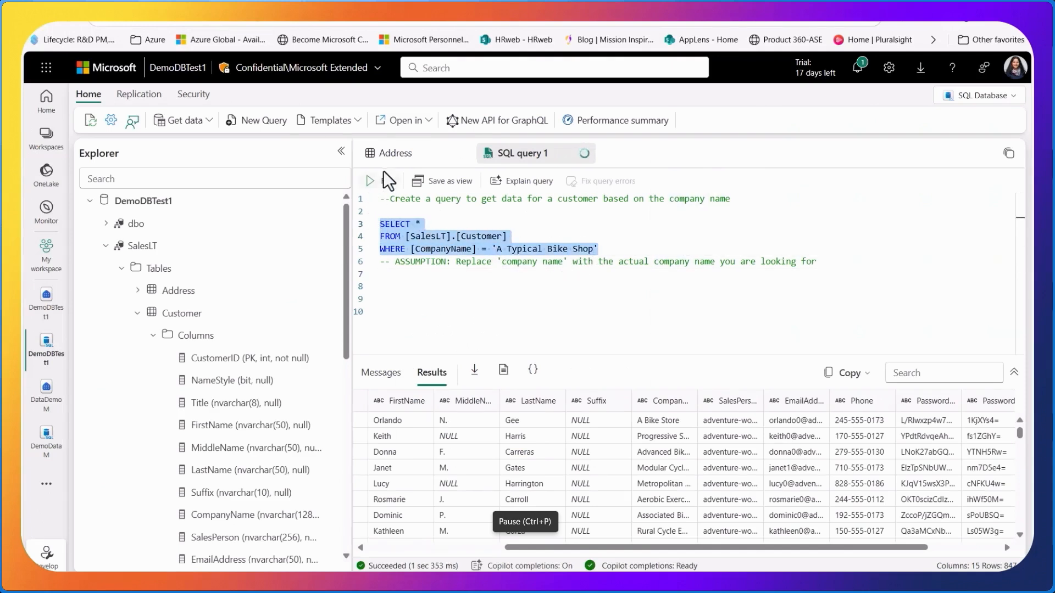
pyautogui.click(369, 180)
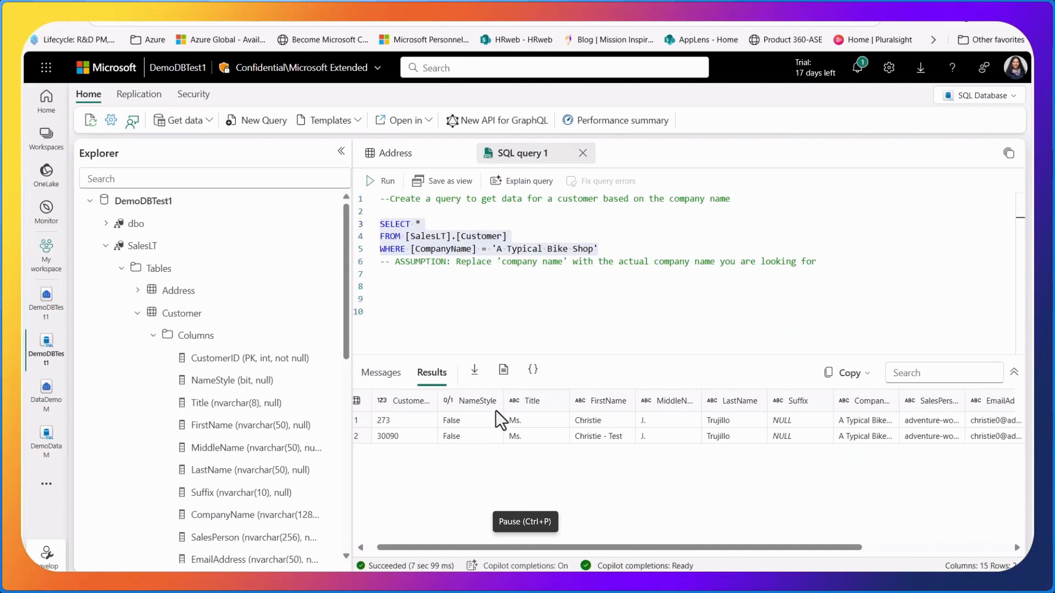
pyautogui.click(600, 436)
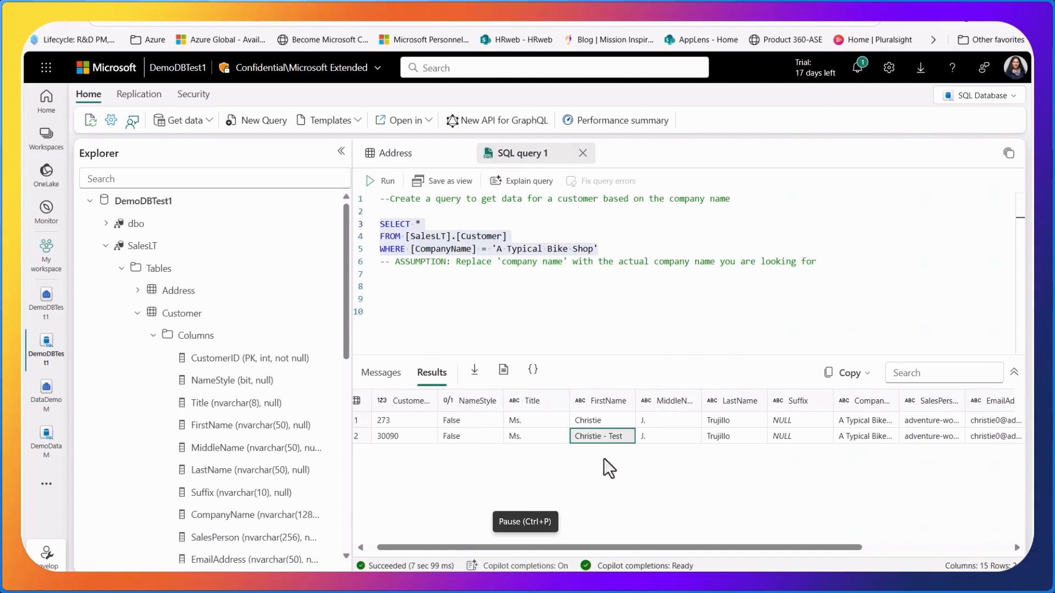
pyautogui.moveTo(644, 517)
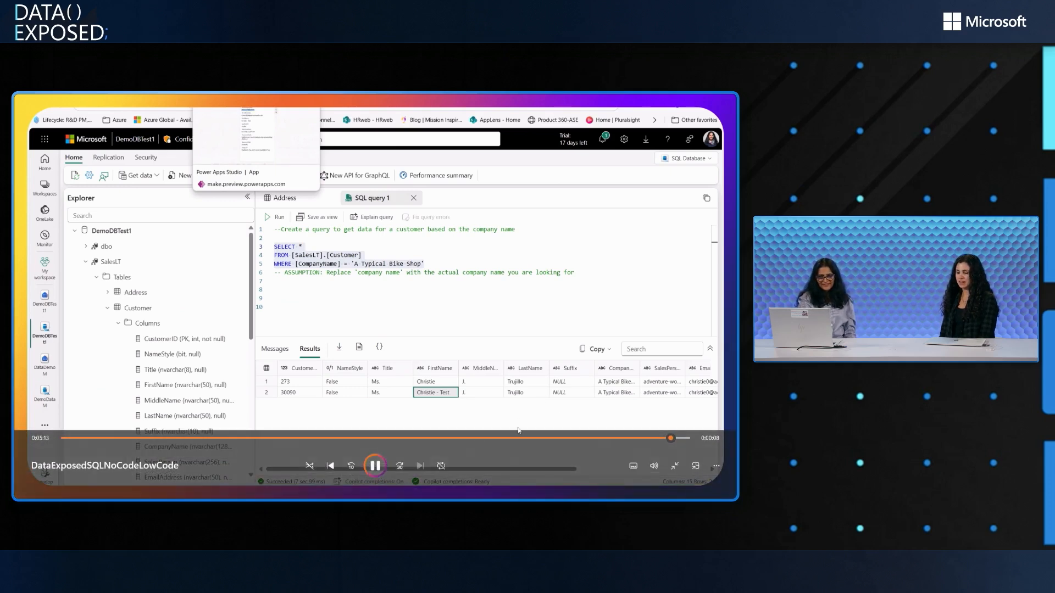
pyautogui.click(375, 466)
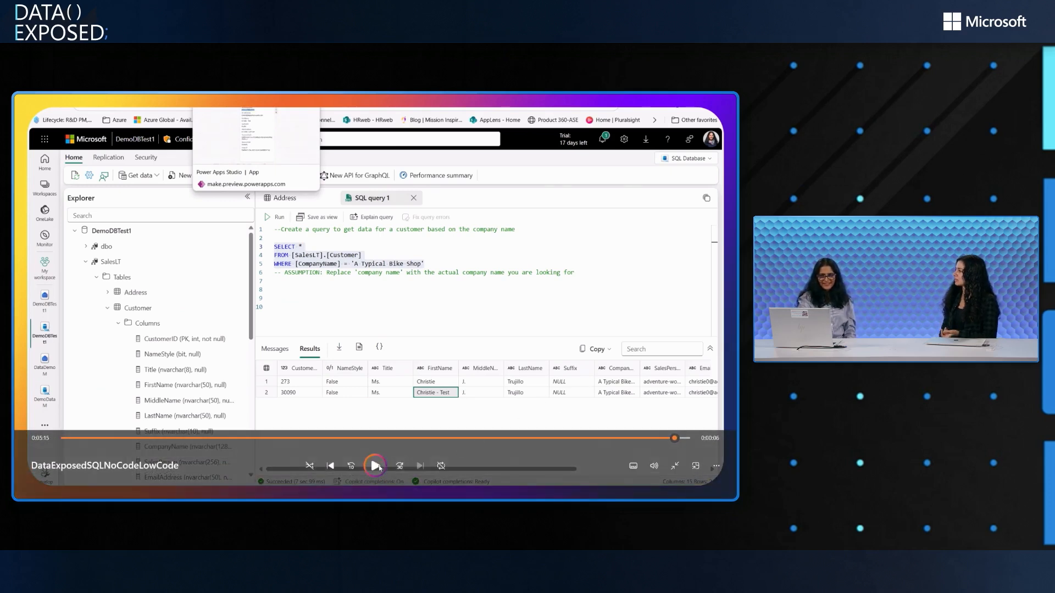